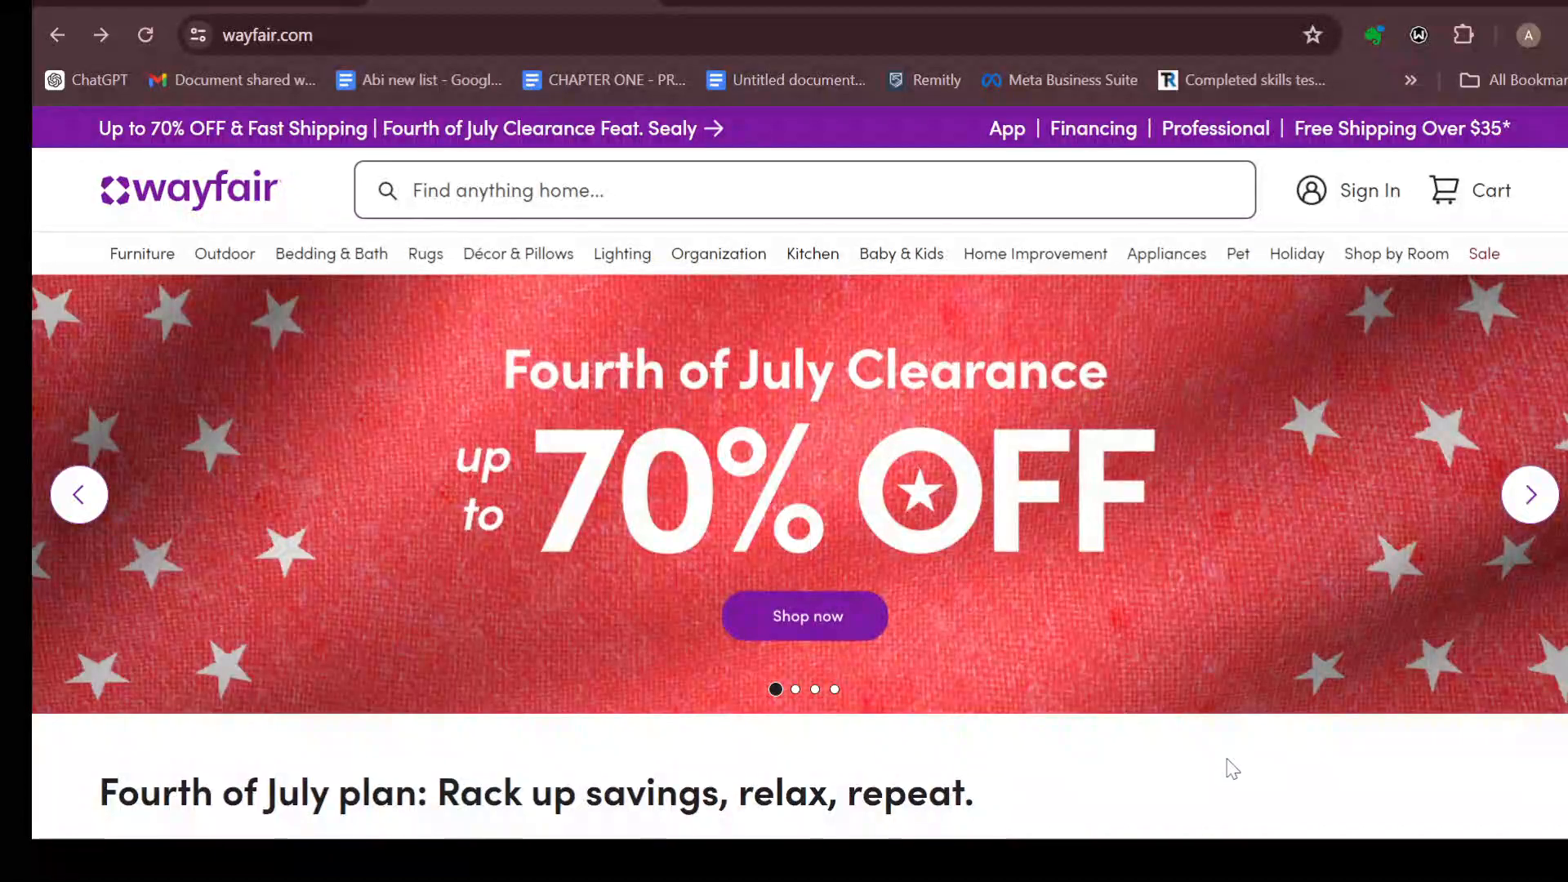
pyautogui.moveTo(1019, 335)
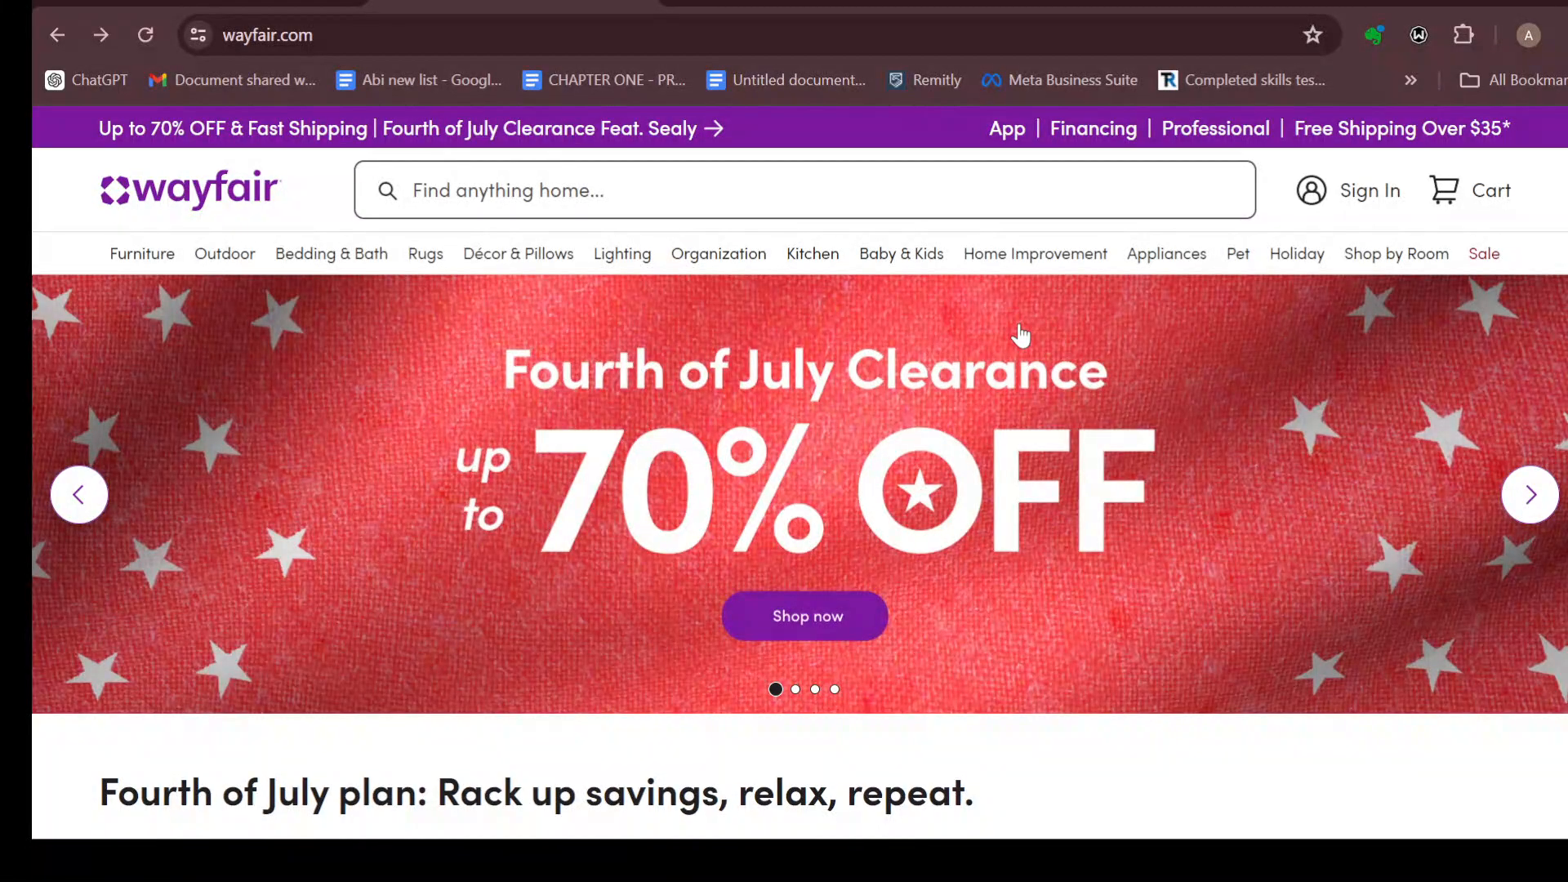
# Sign in to the Wayfair account by continuing with the prefilled email address.
pyautogui.scroll(-3)
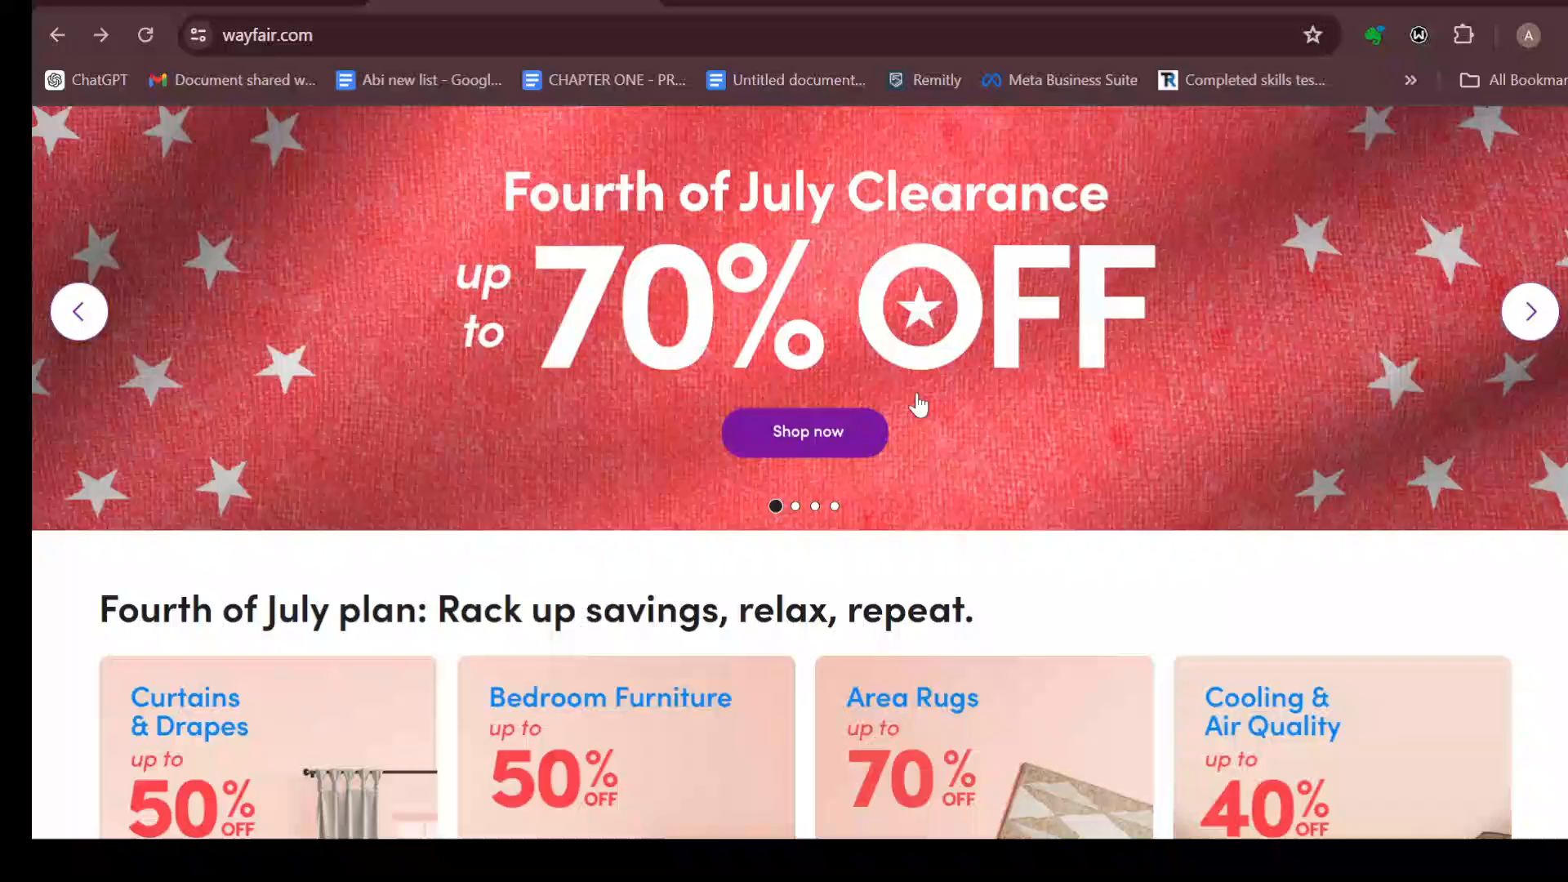
pyautogui.scroll(3)
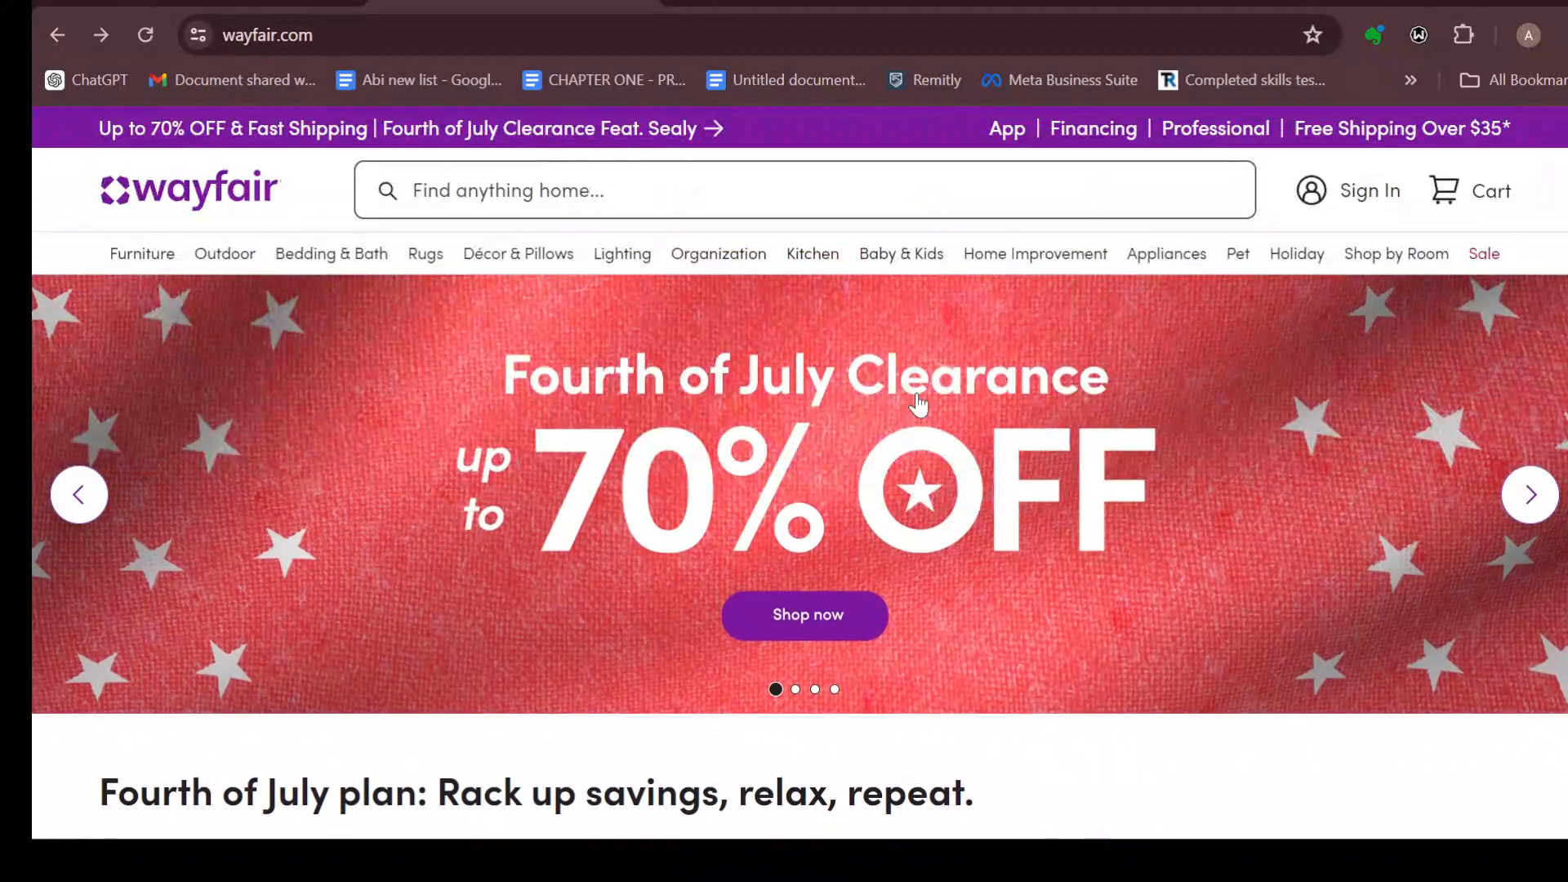
pyautogui.scroll(-3)
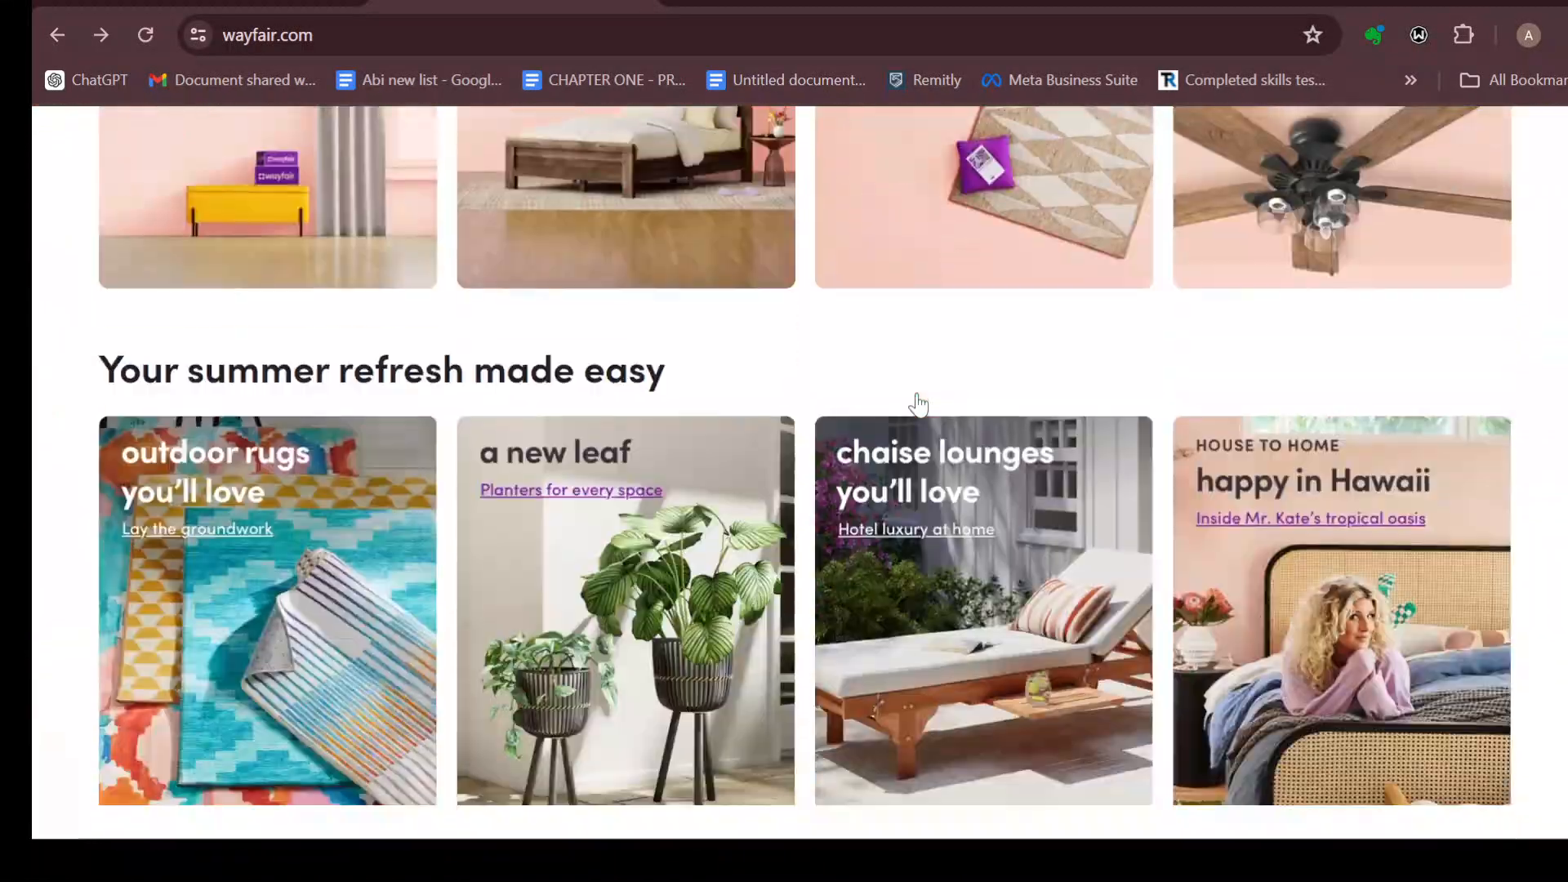
pyautogui.scroll(-3)
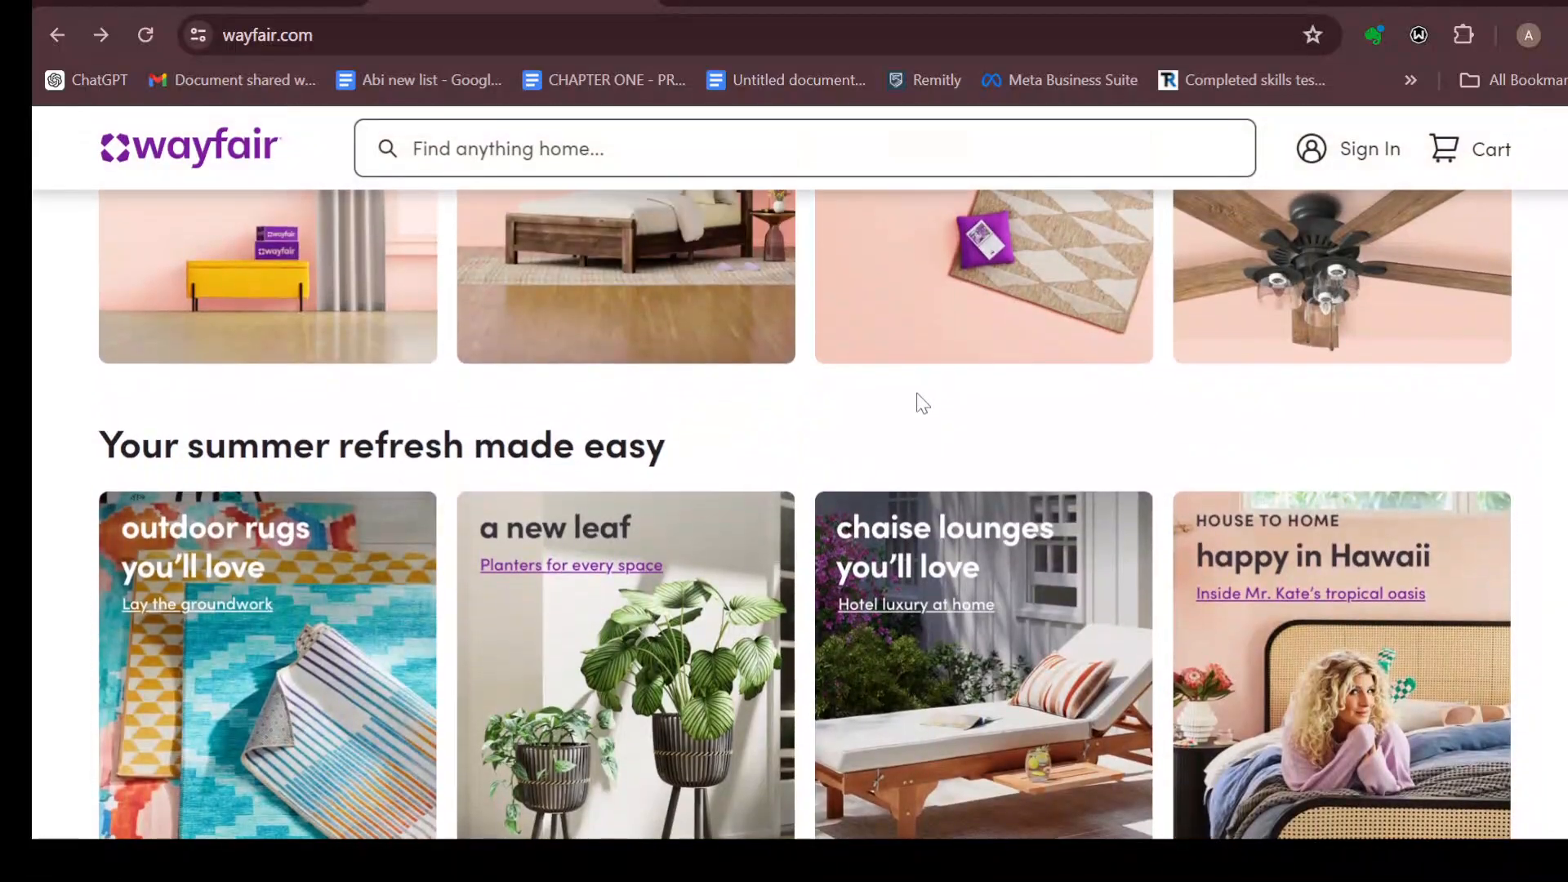
pyautogui.scroll(3)
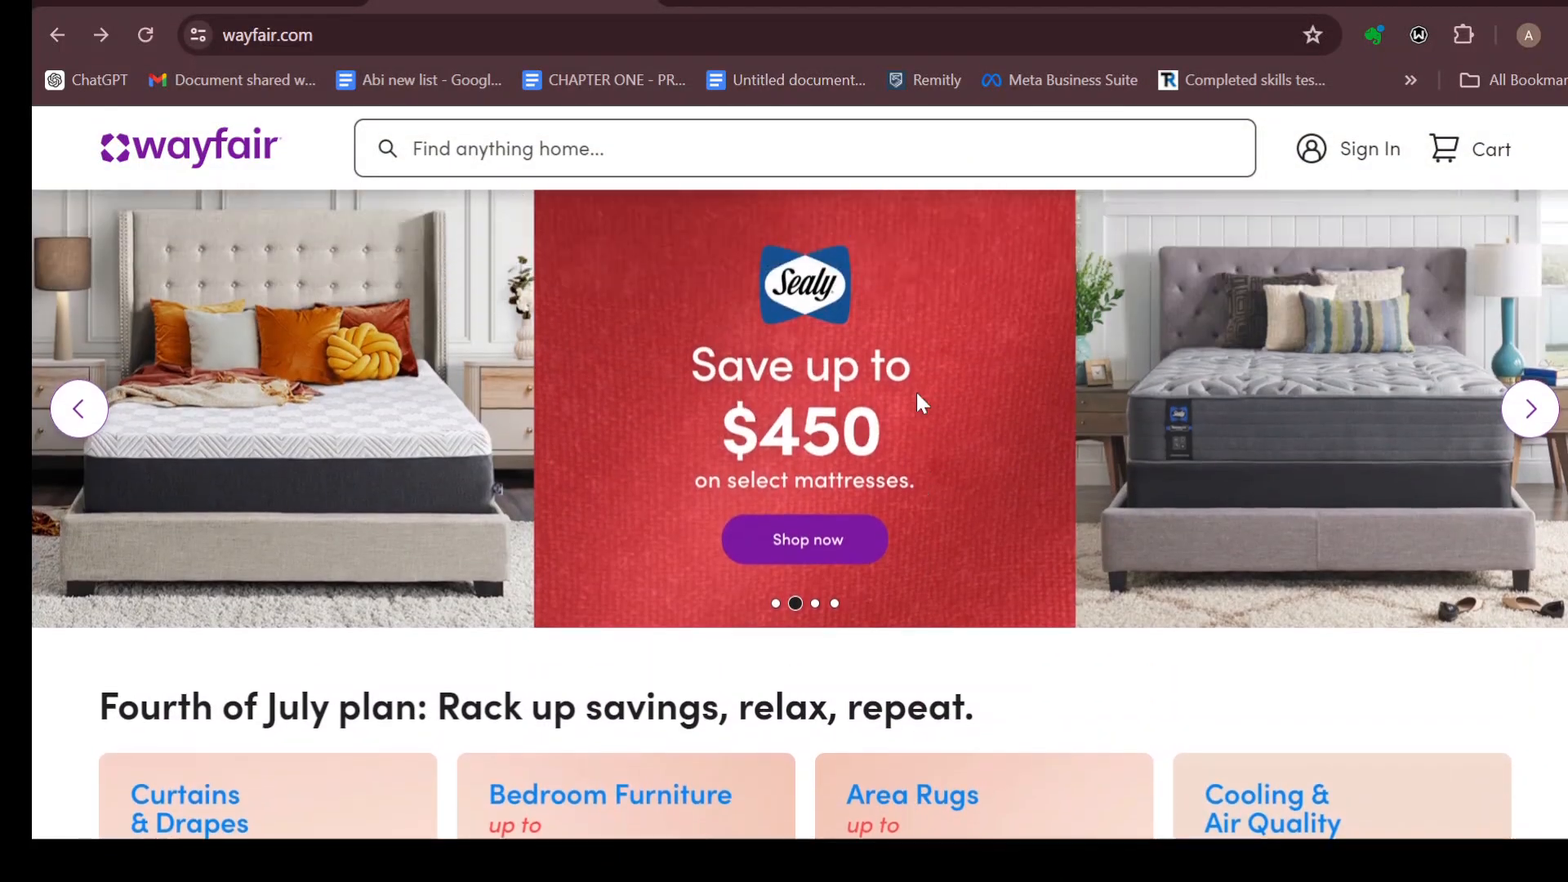
pyautogui.scroll(3)
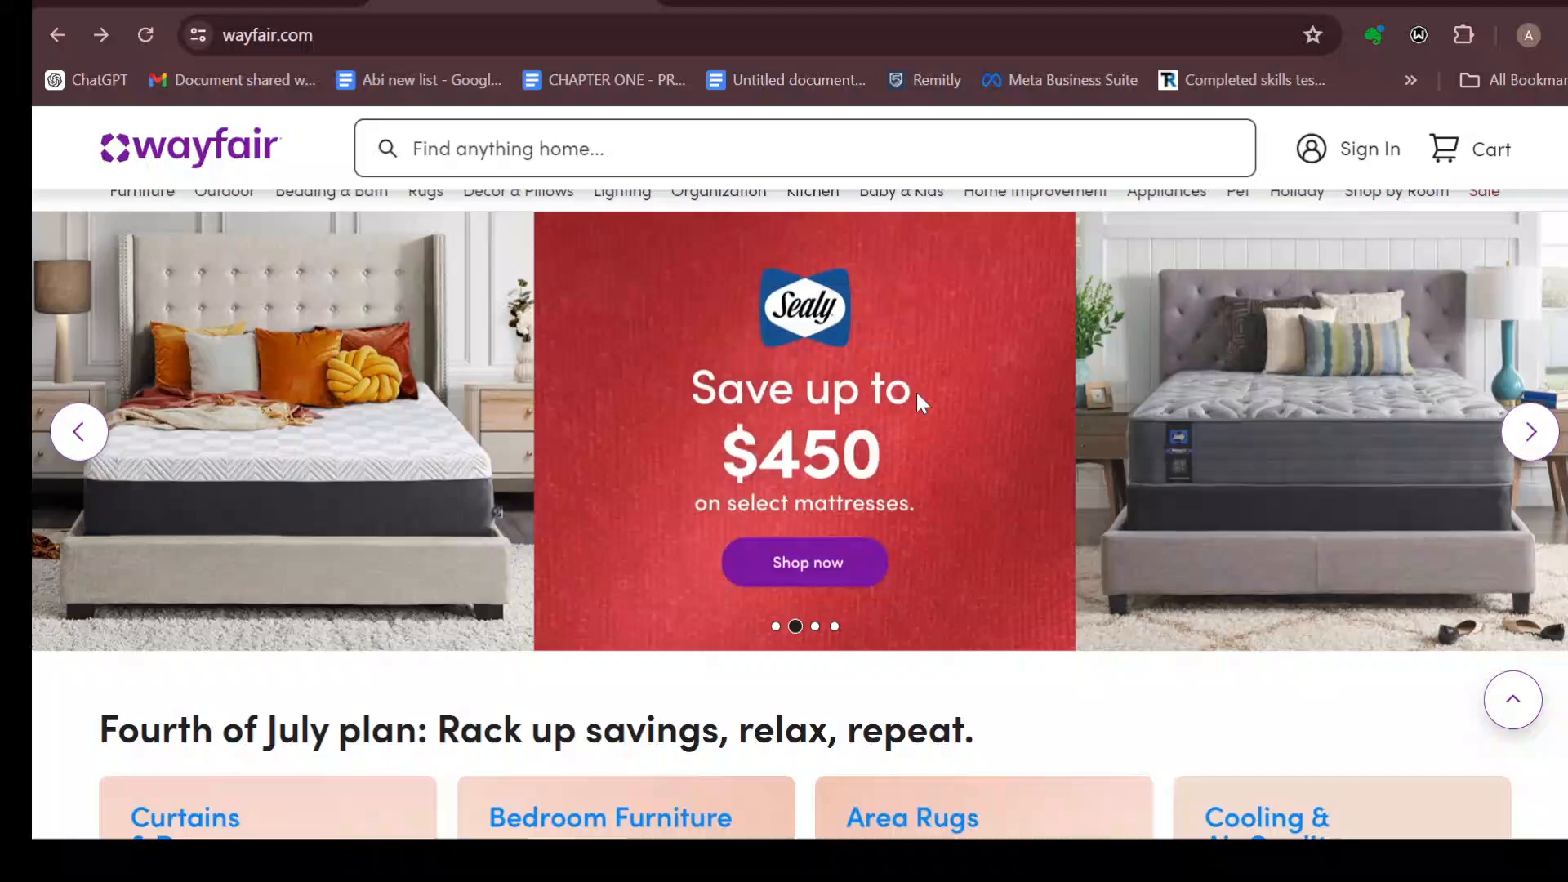
pyautogui.scroll(-3)
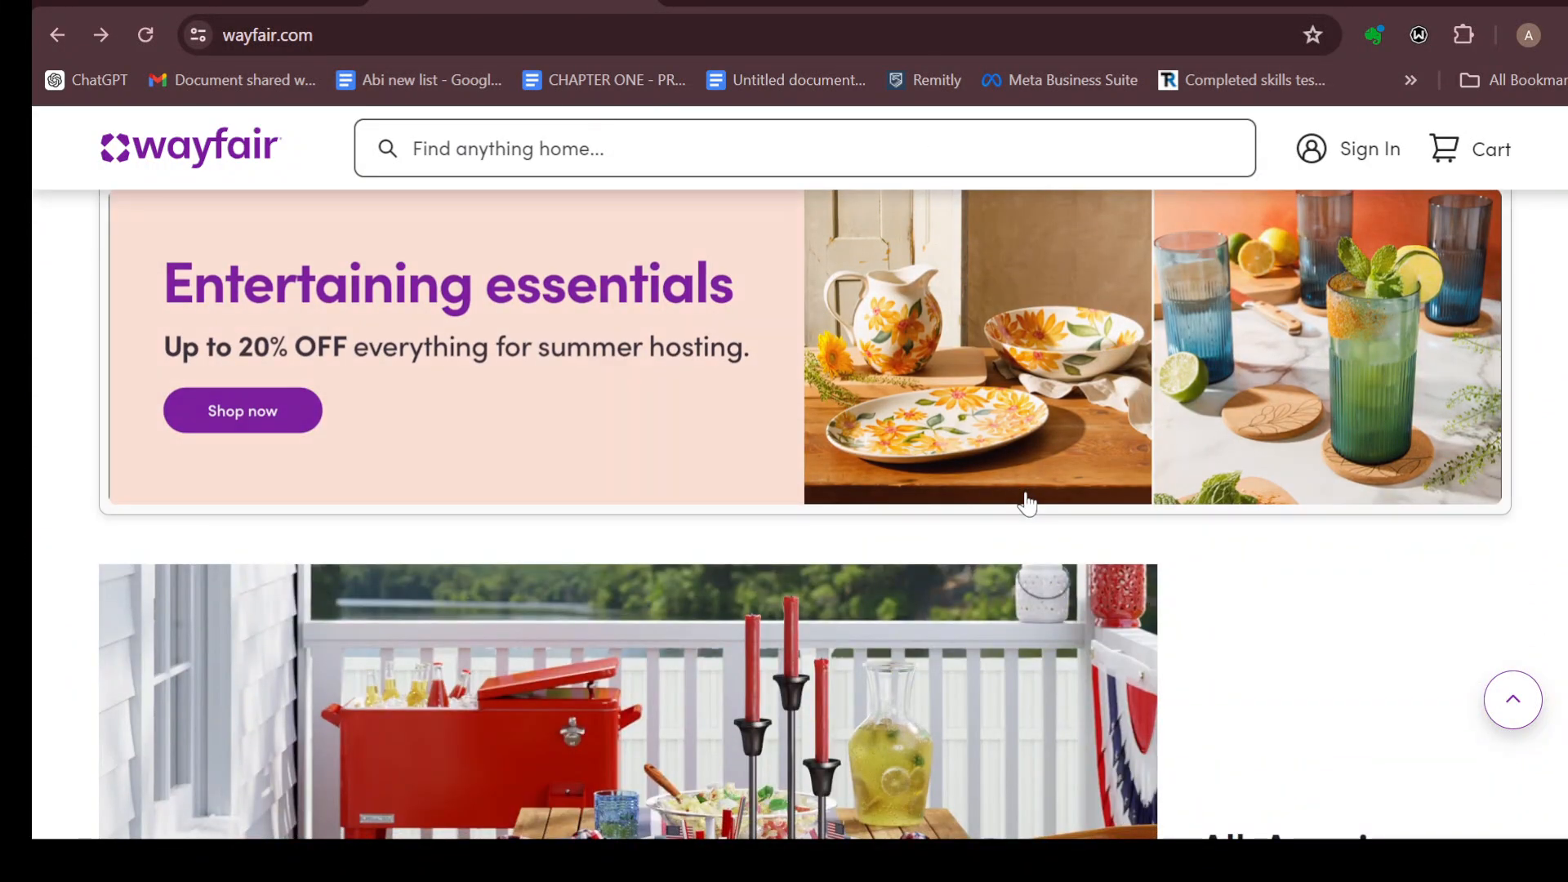
pyautogui.scroll(3)
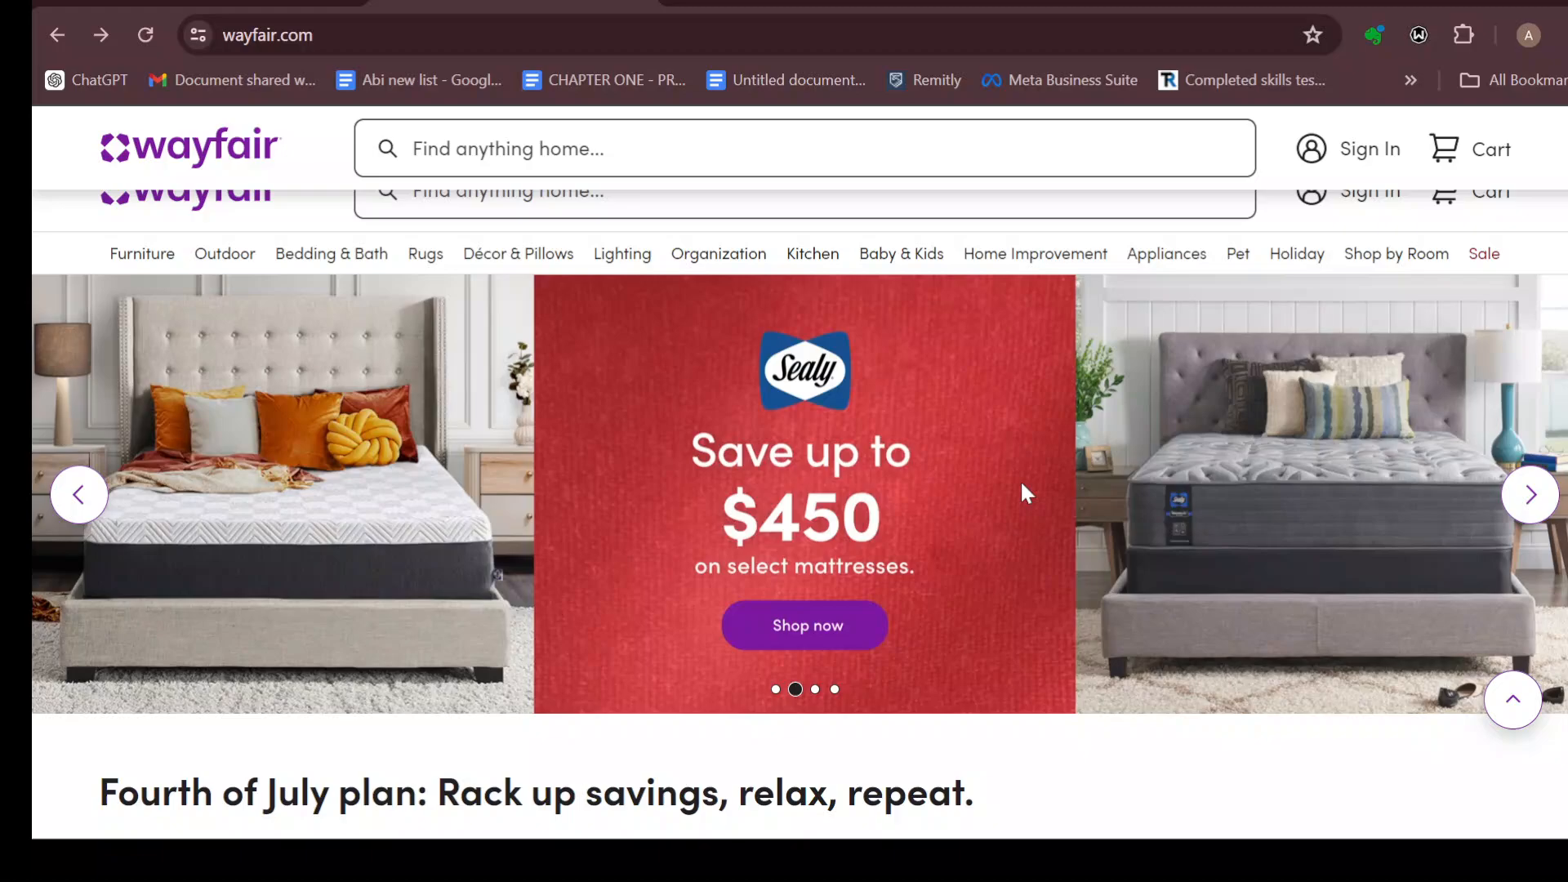
pyautogui.moveTo(1375, 160)
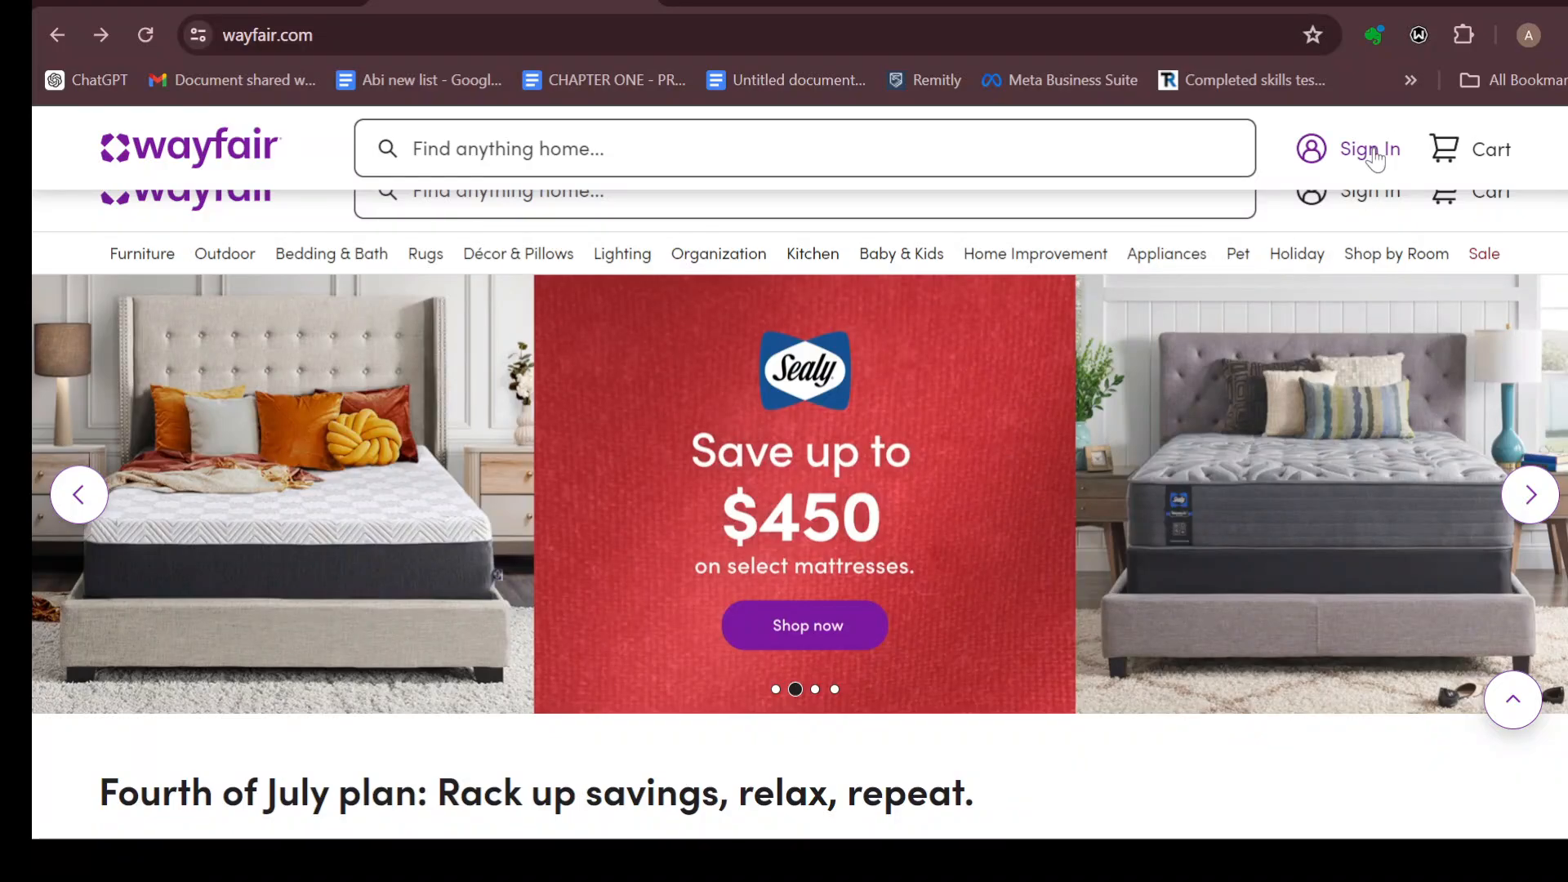
pyautogui.click(1368, 149)
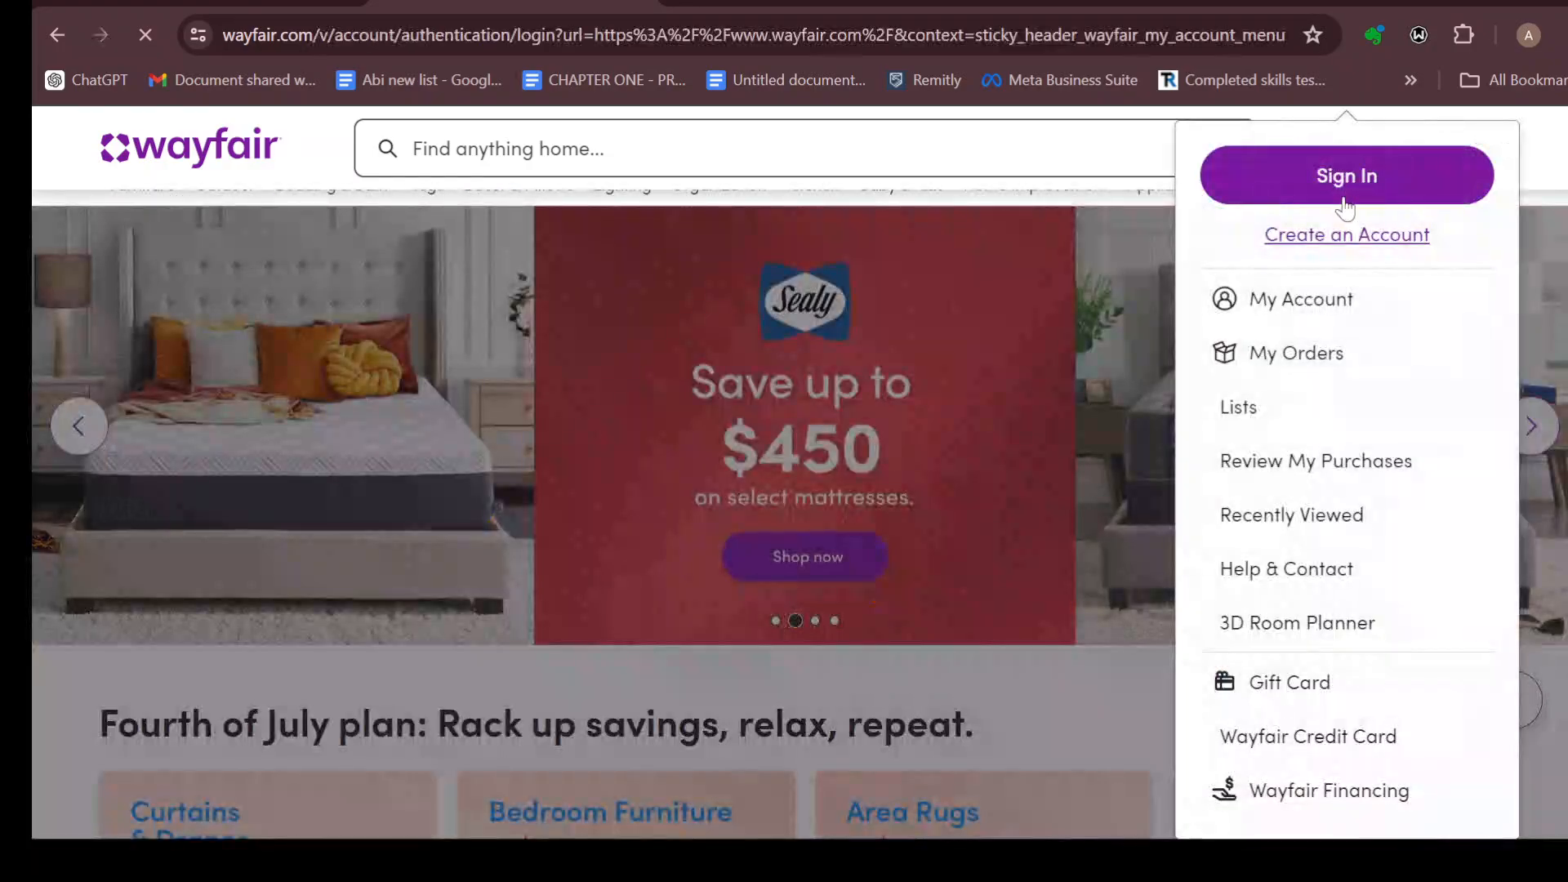
pyautogui.click(1347, 175)
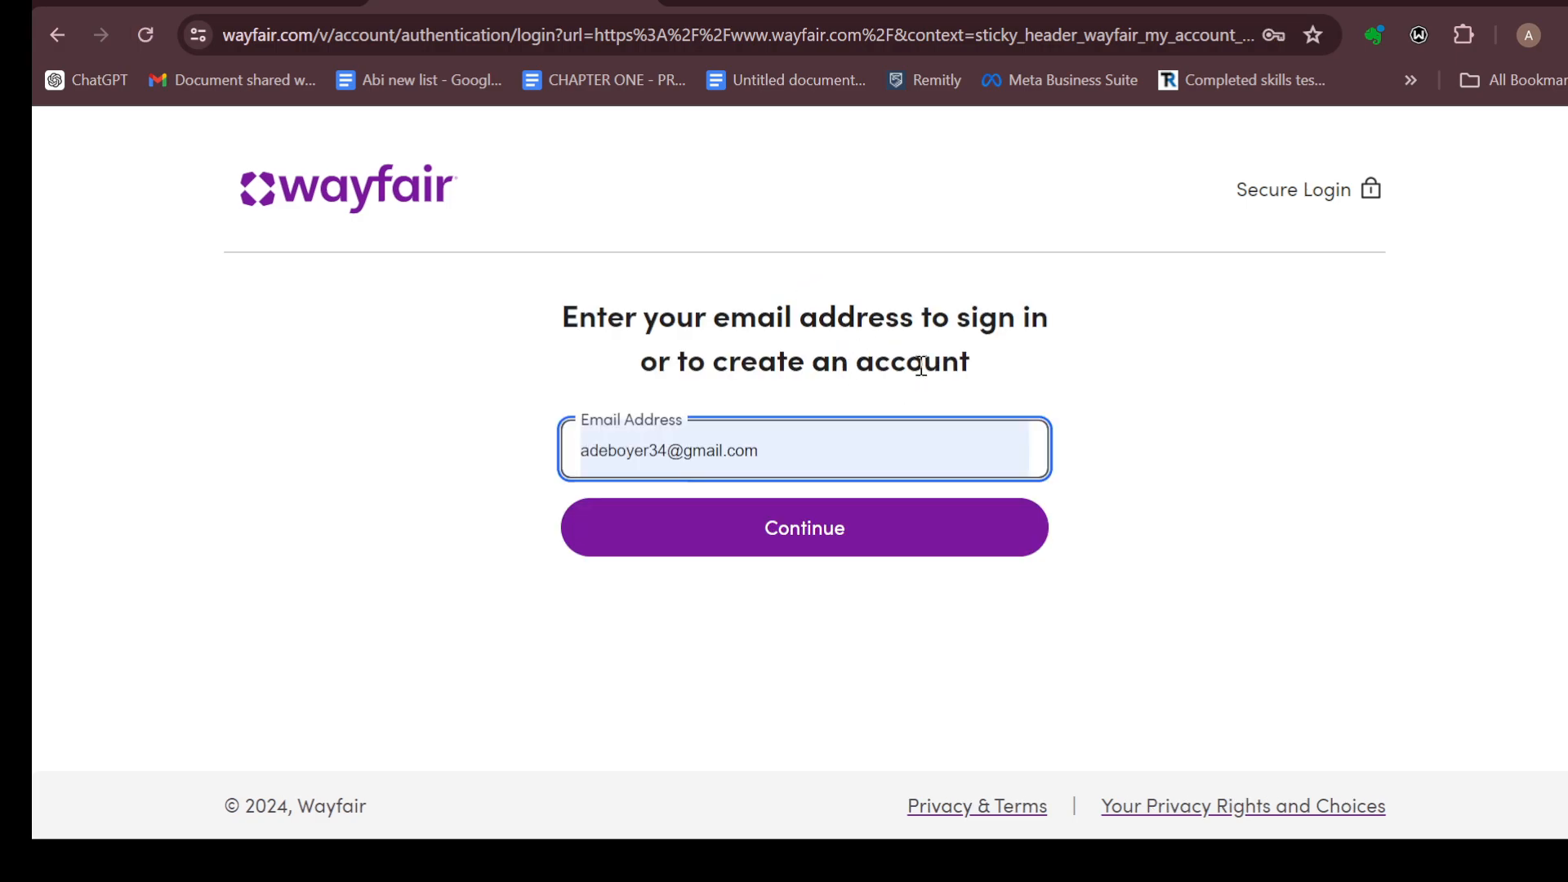
pyautogui.moveTo(1186, 325)
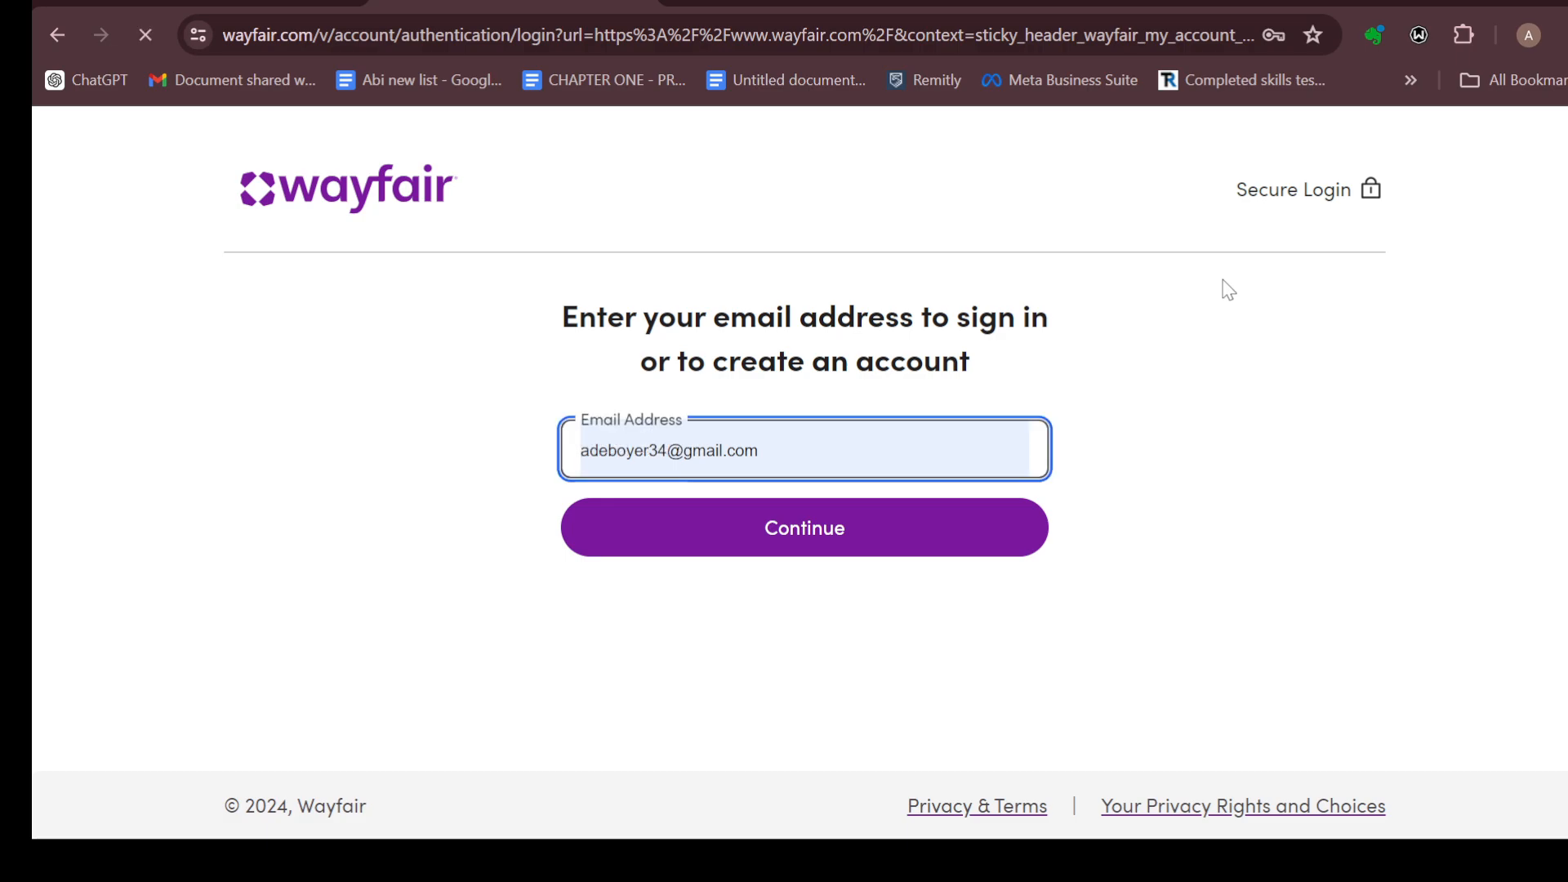
pyautogui.click(804, 528)
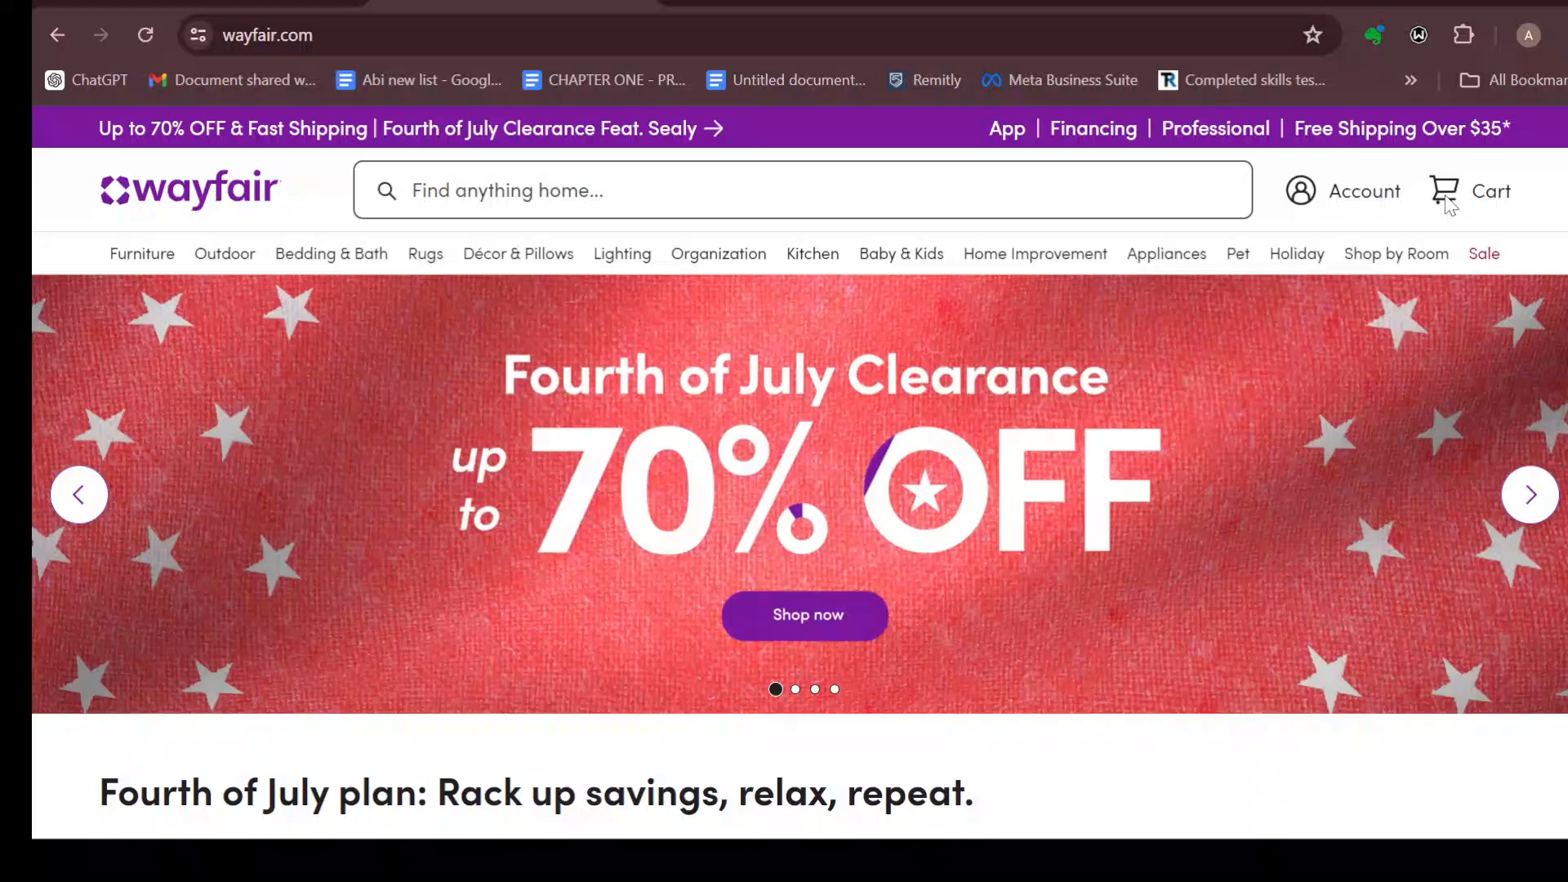
pyautogui.moveTo(1470, 189)
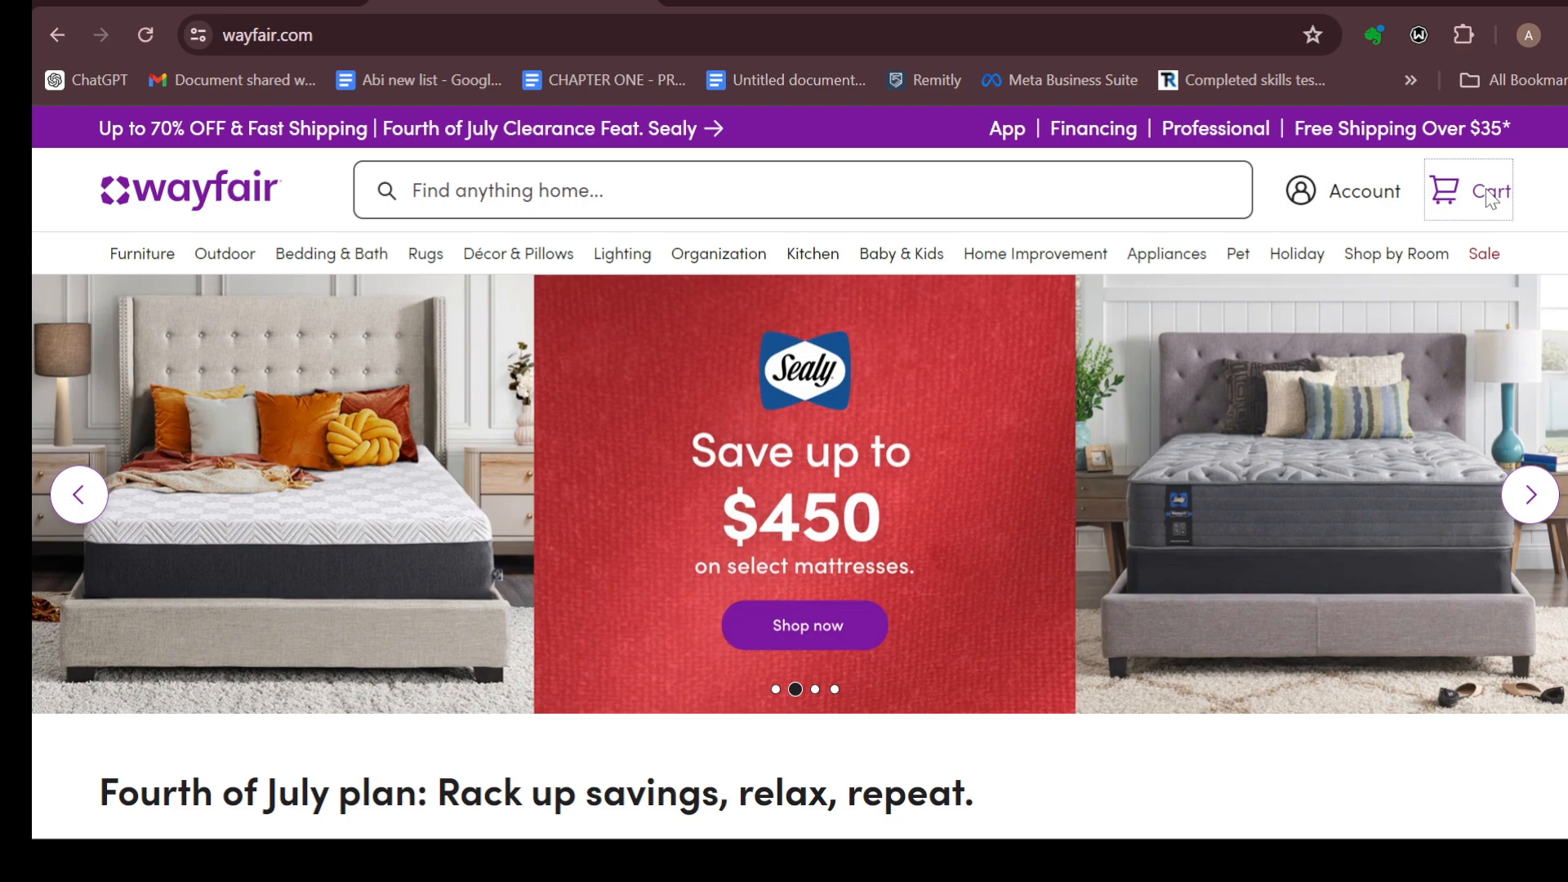
# Show the cart panel with its three items and $395.17 subtotal.
pyautogui.click(1490, 190)
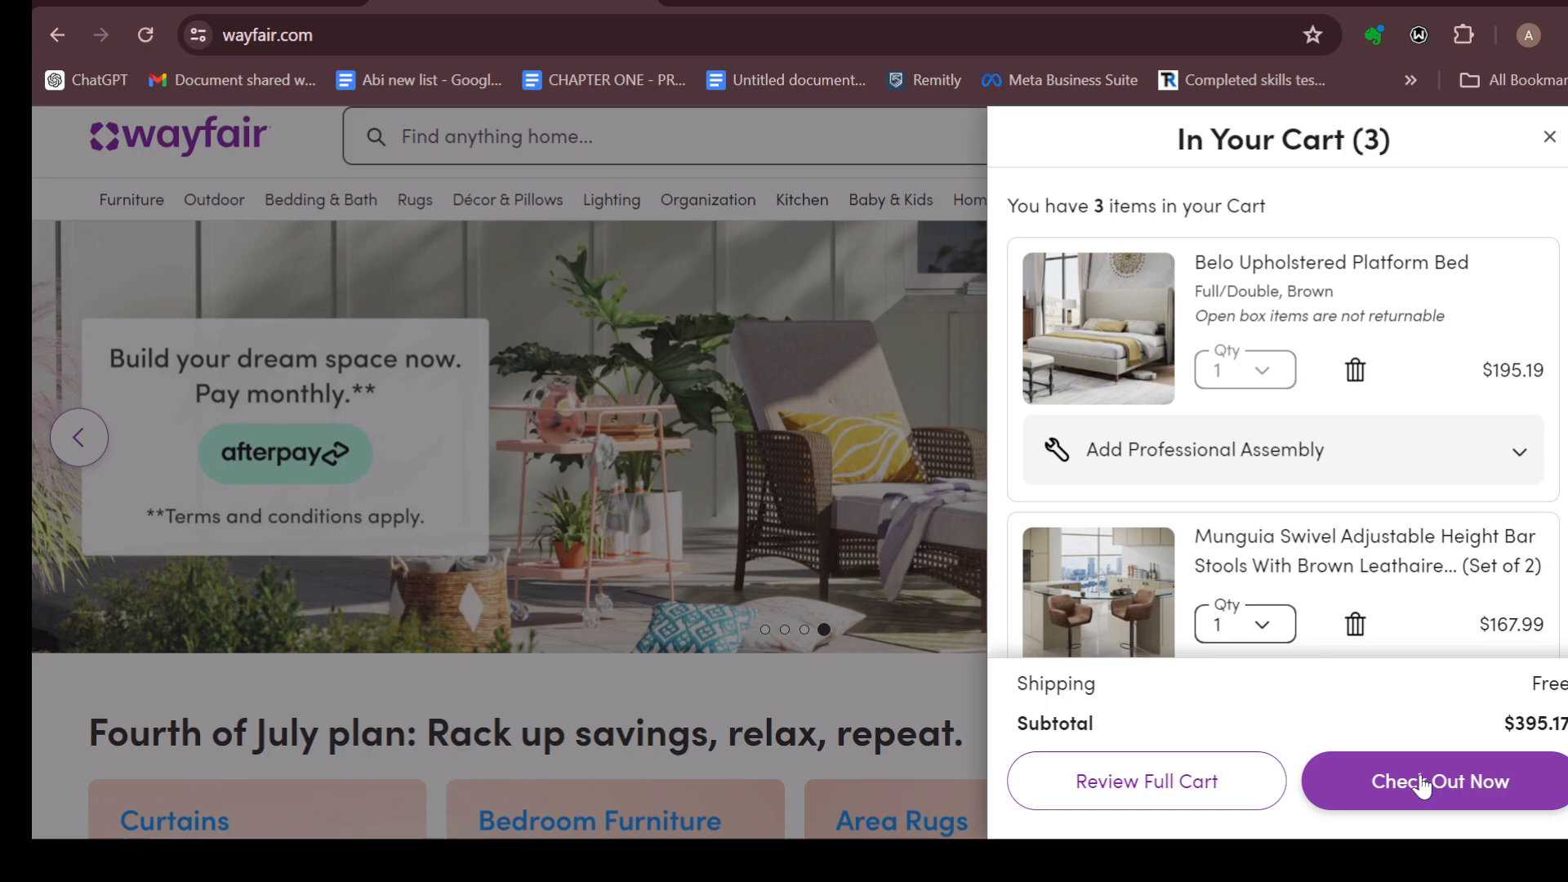
# Proceed from the cart to Secure Checkout via Check Out Now.
pyautogui.click(1441, 781)
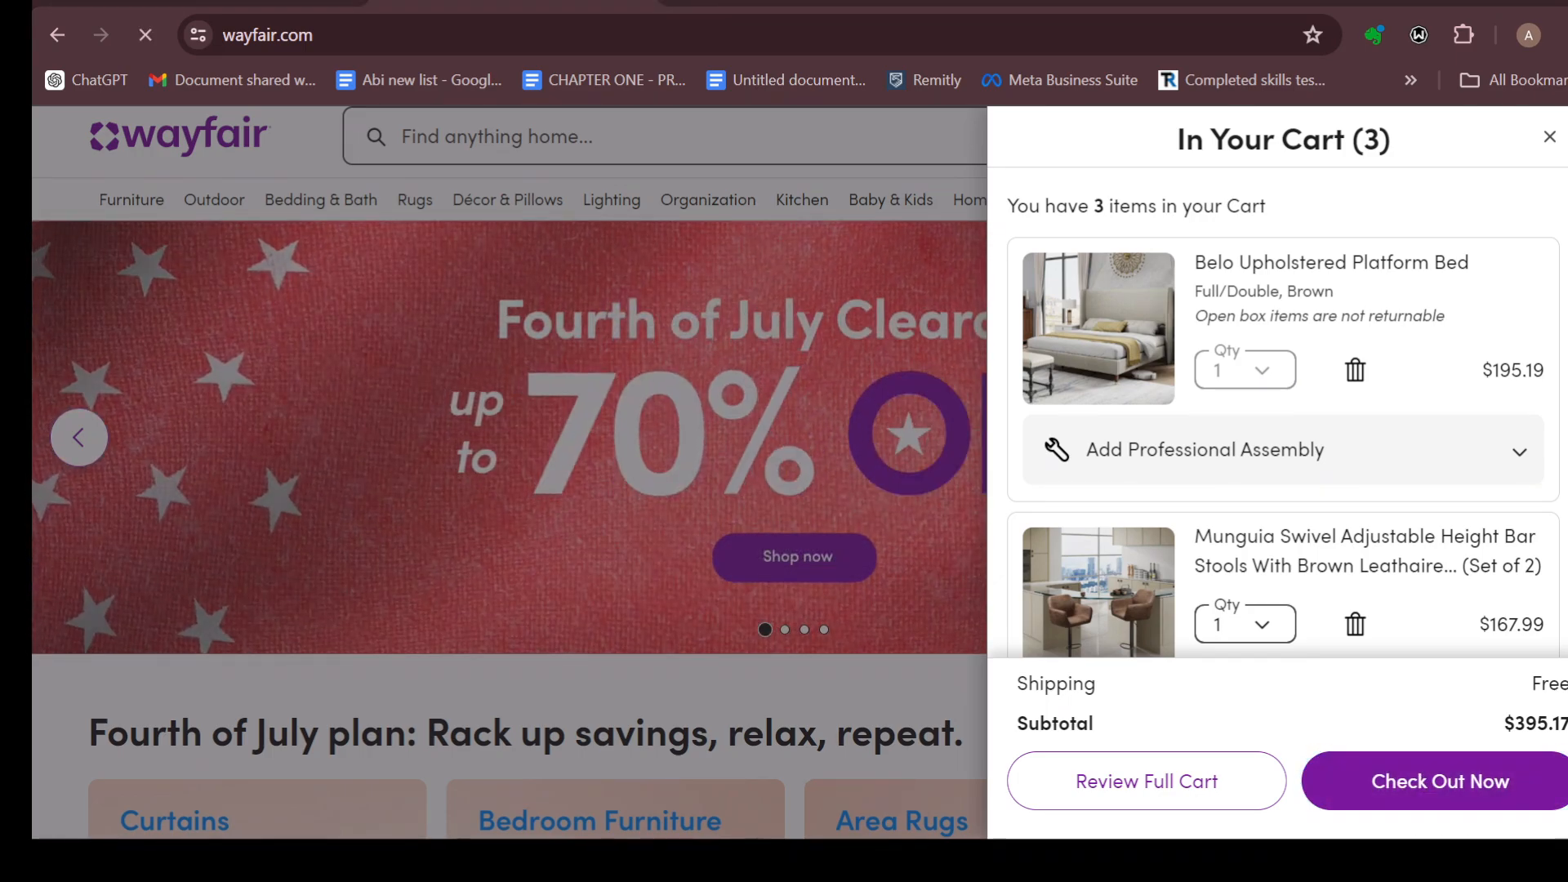
pyautogui.click(1441, 781)
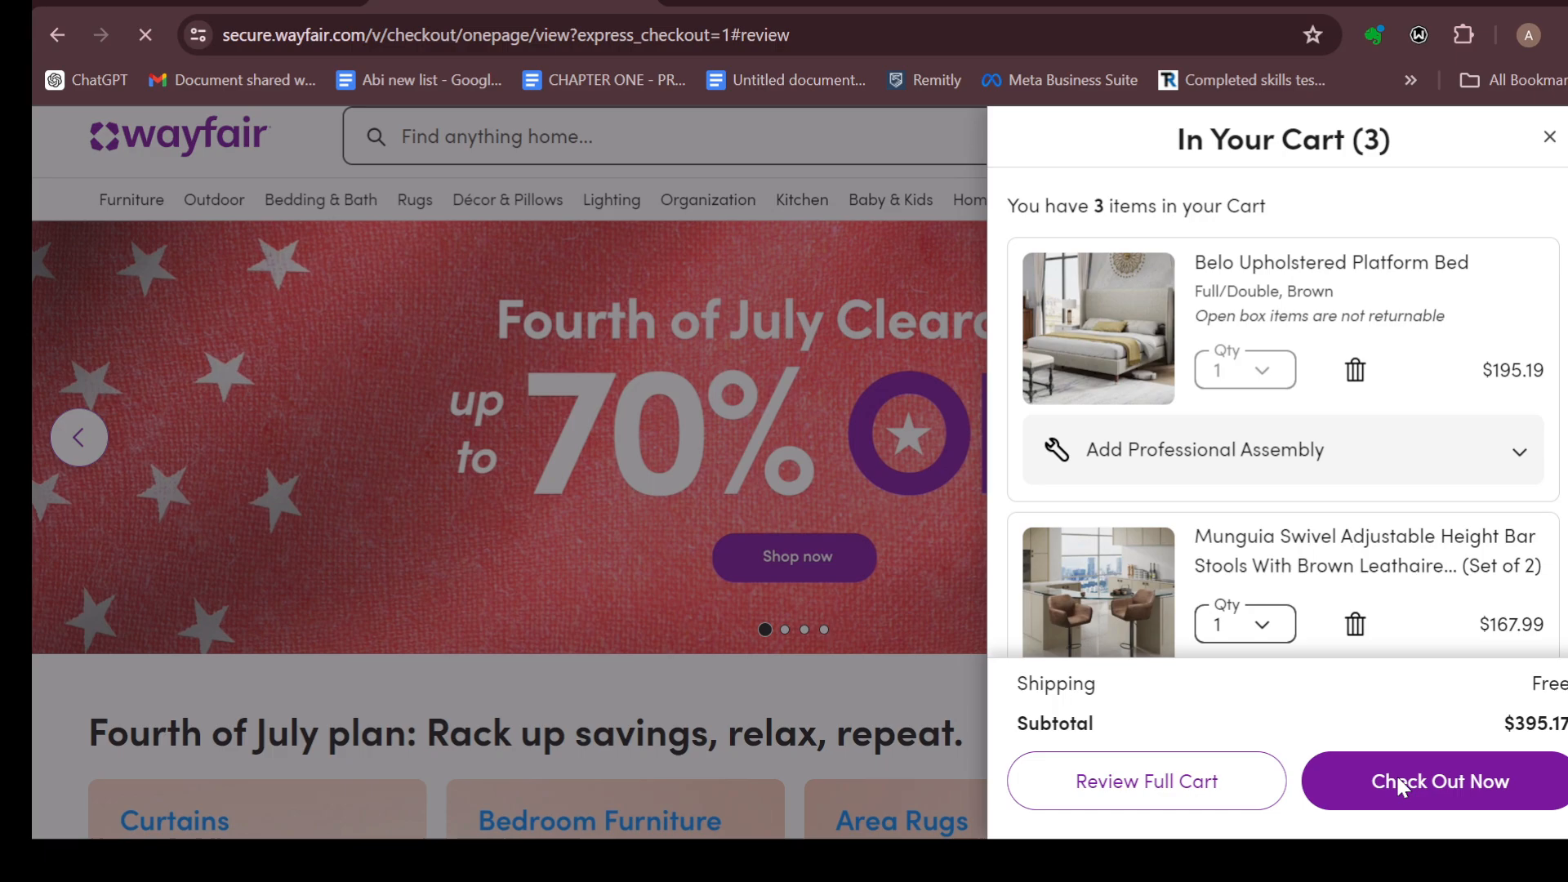
pyautogui.click(1444, 780)
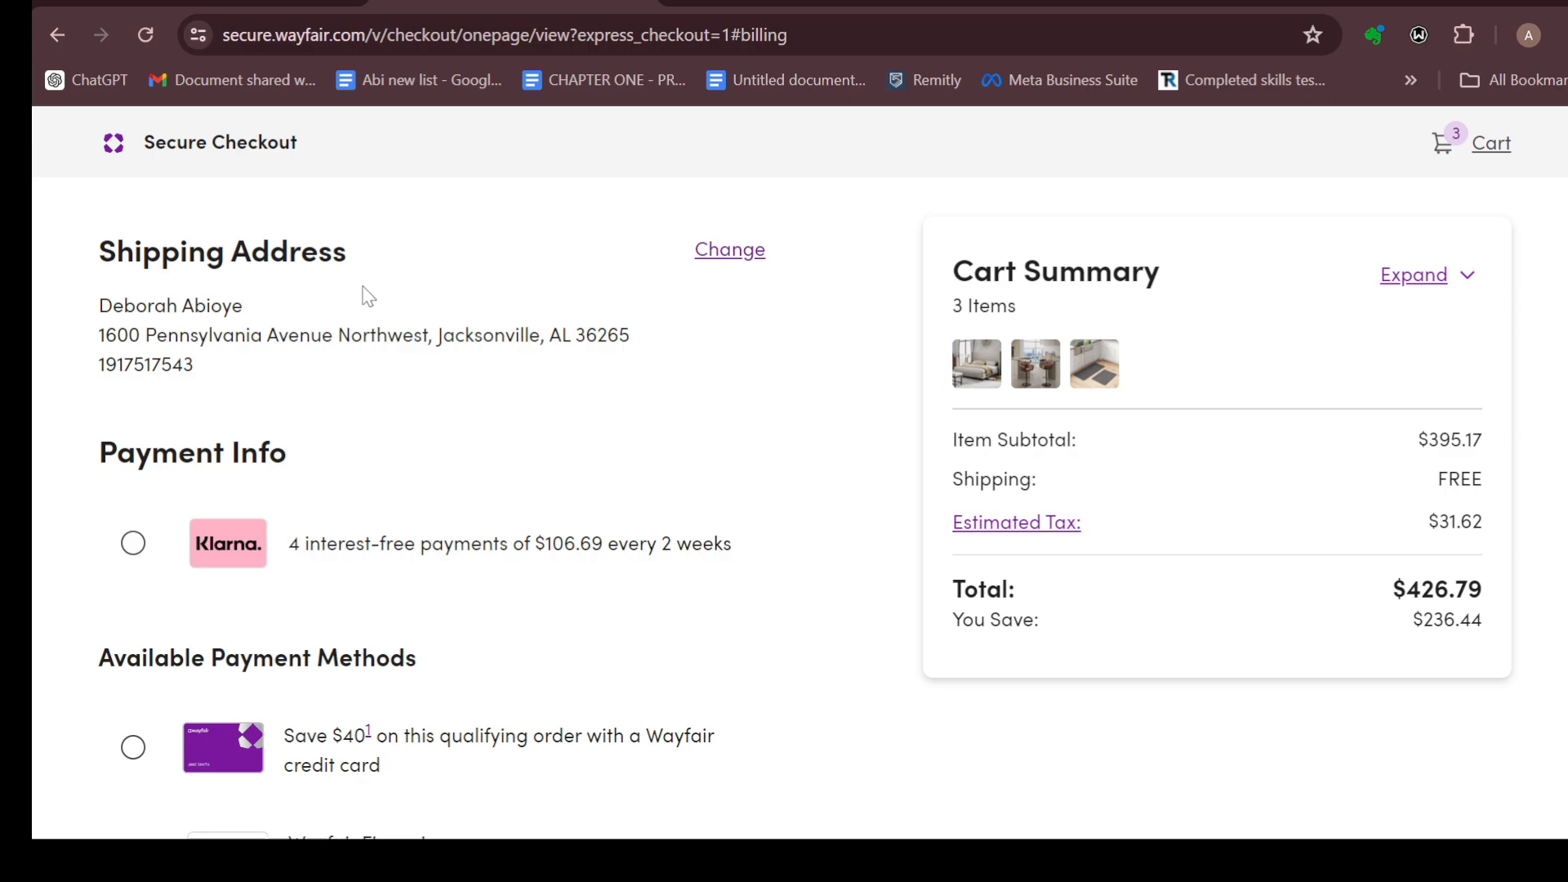
pyautogui.moveTo(443, 322)
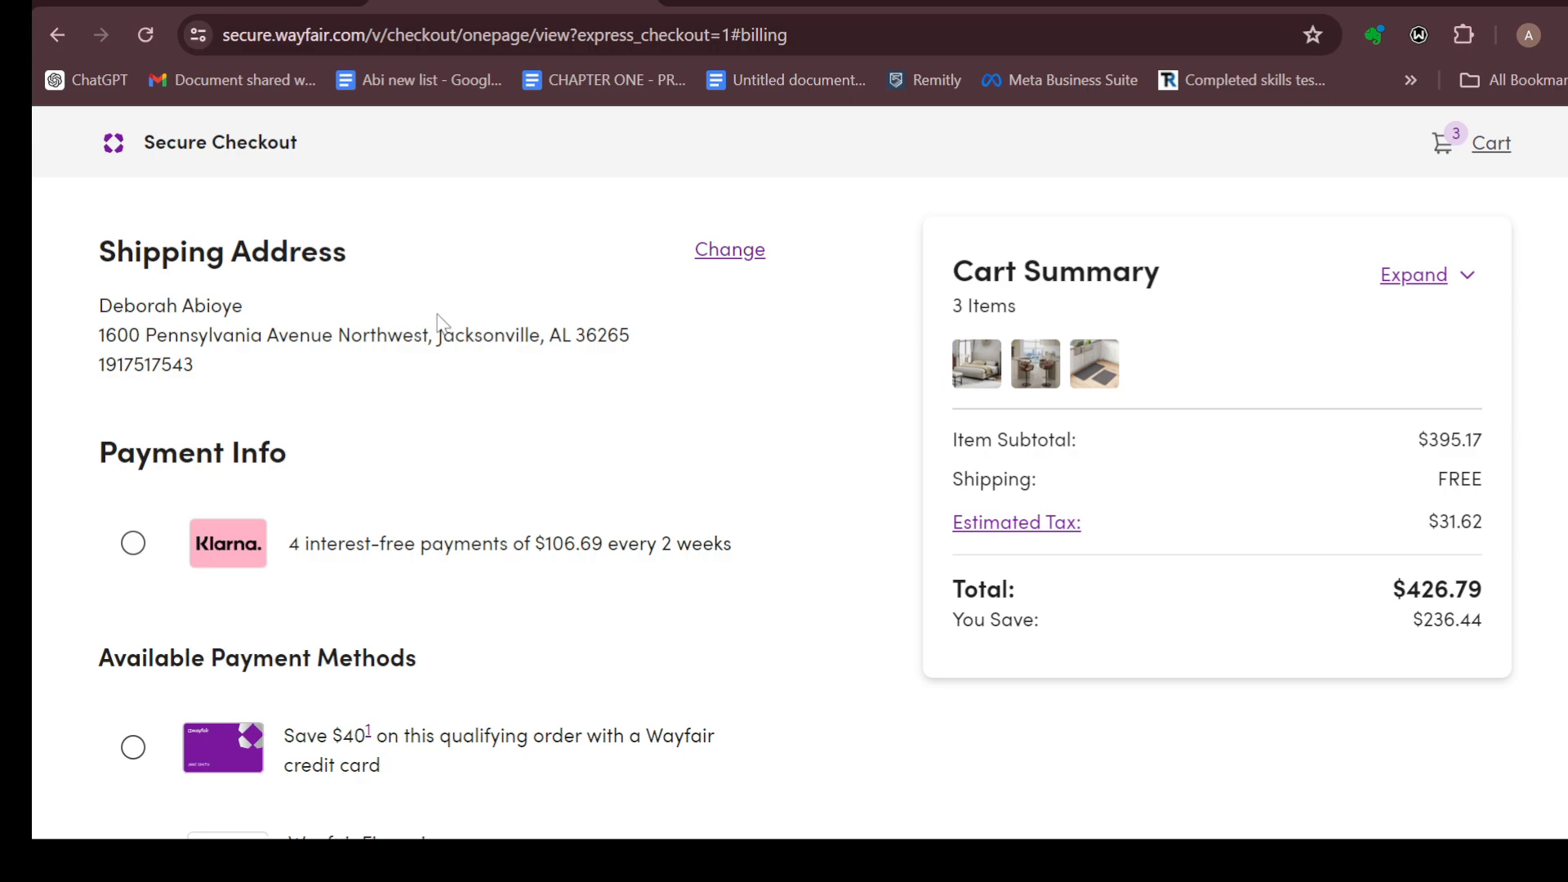
# Select Afterpay's four interest-free payments under Available Payment Methods.
pyautogui.scroll(-3)
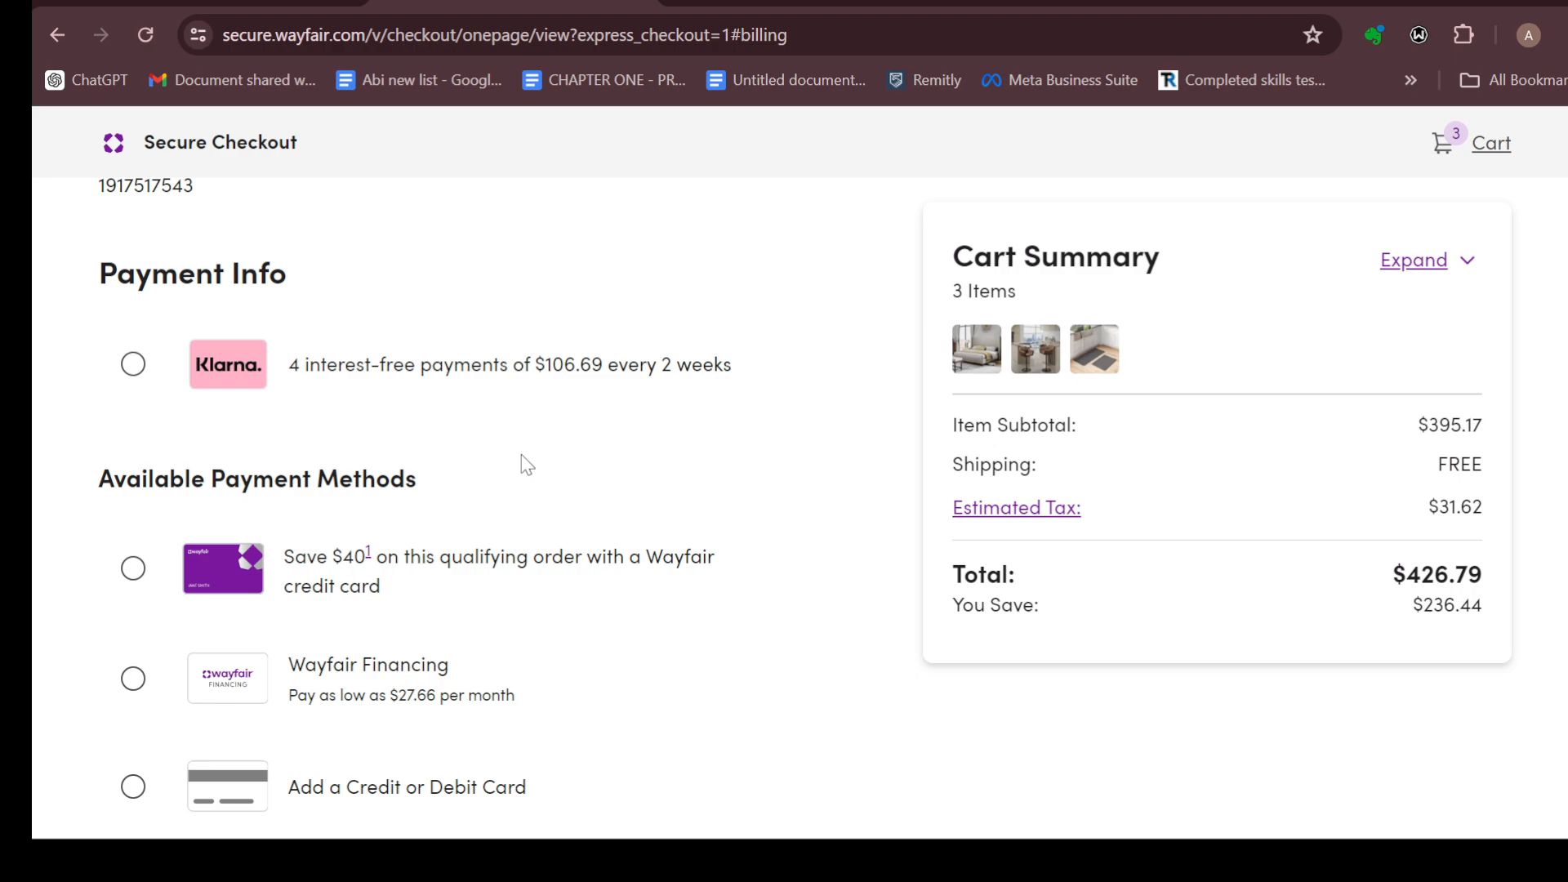
pyautogui.scroll(-3)
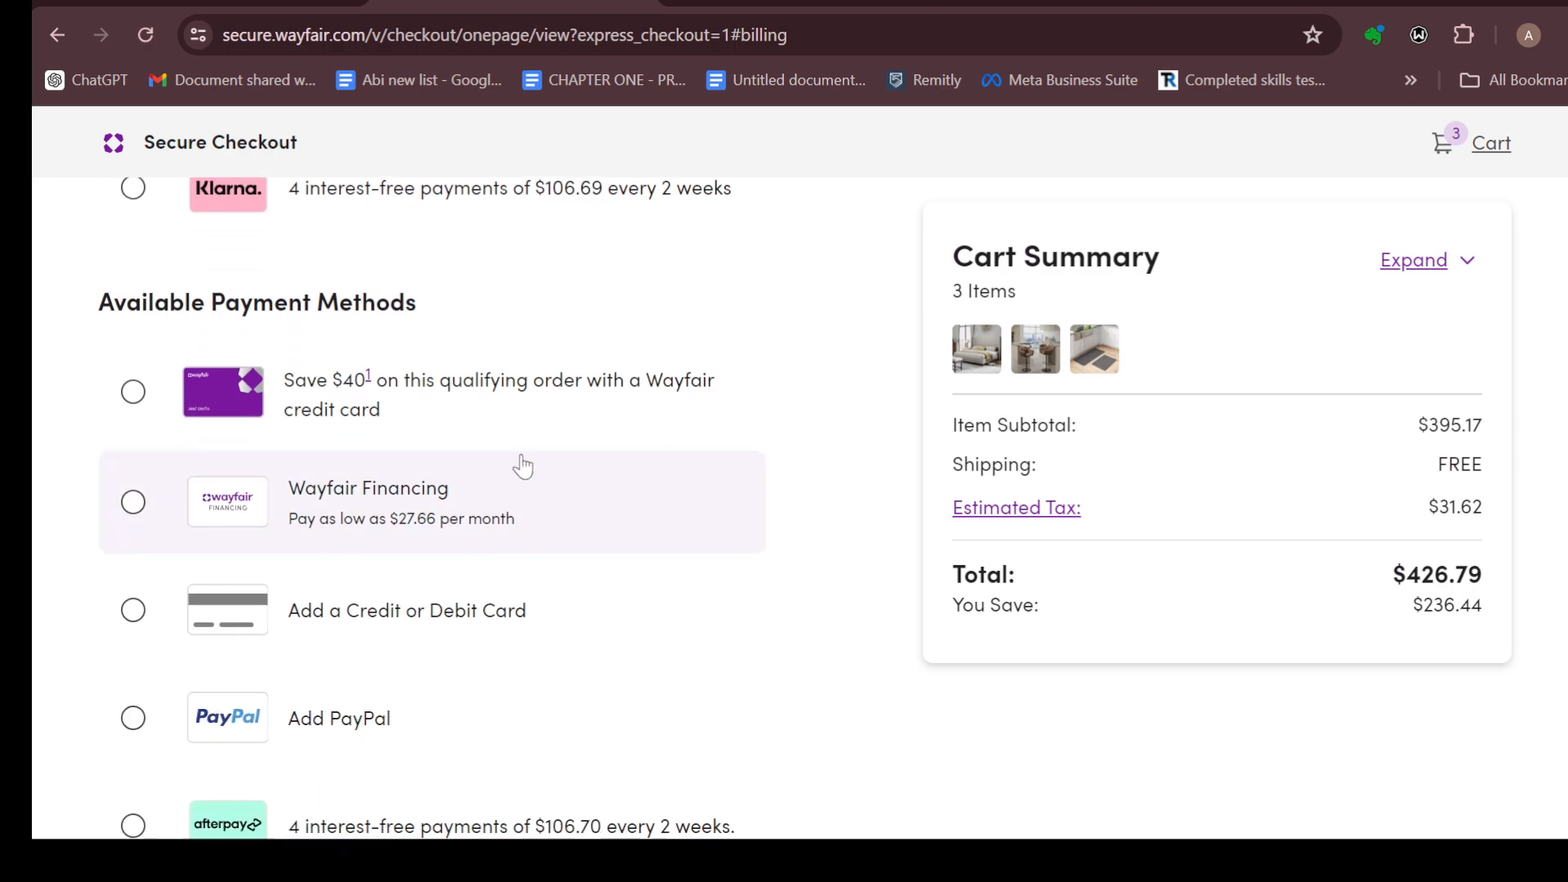
pyautogui.scroll(-3)
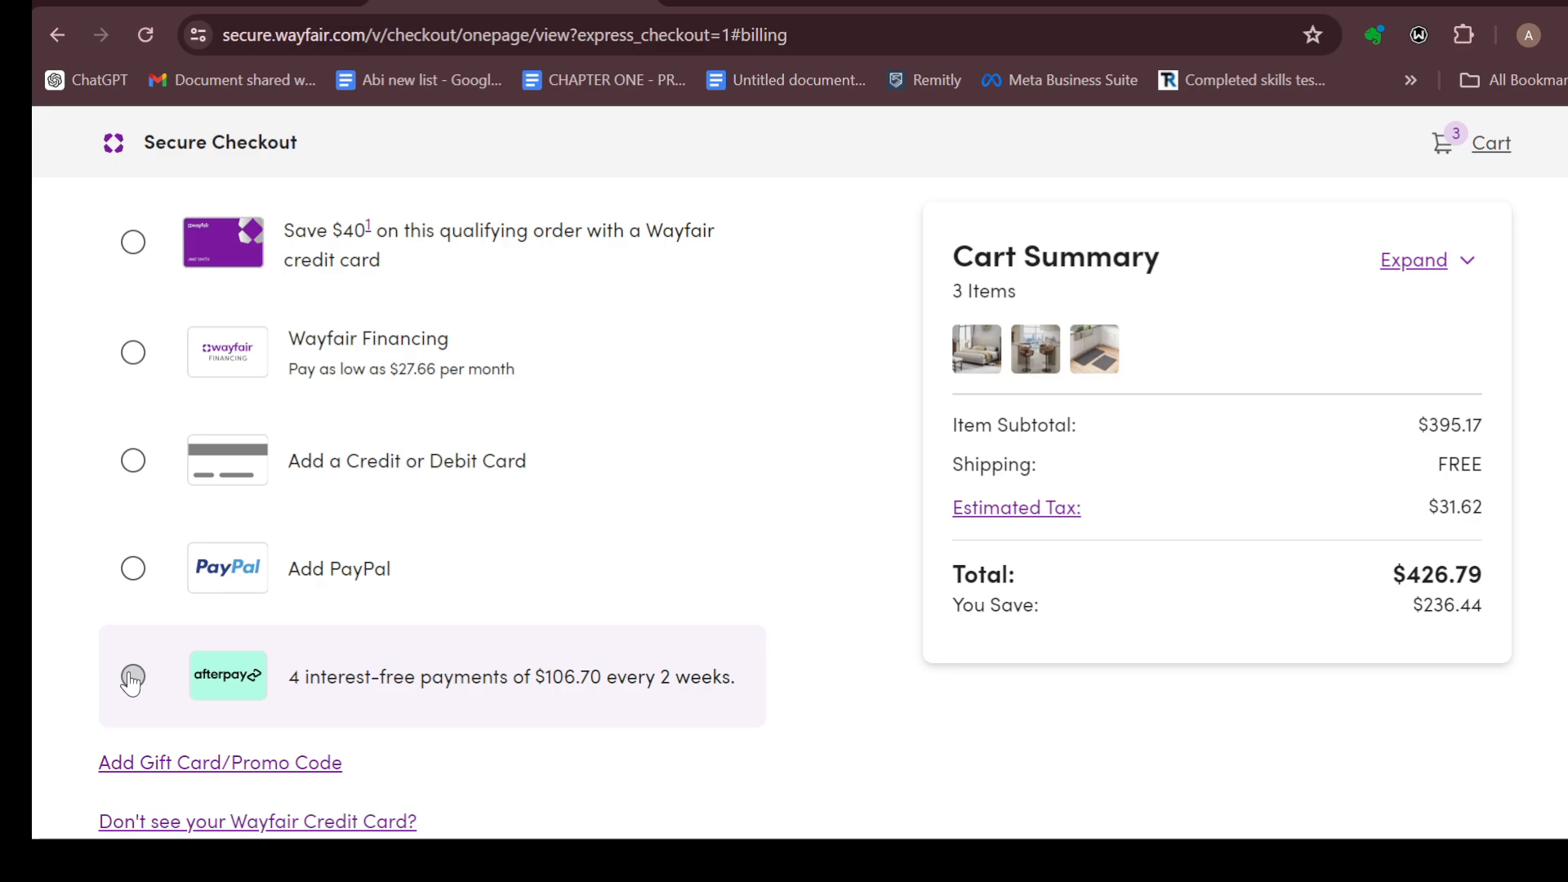
pyautogui.click(133, 678)
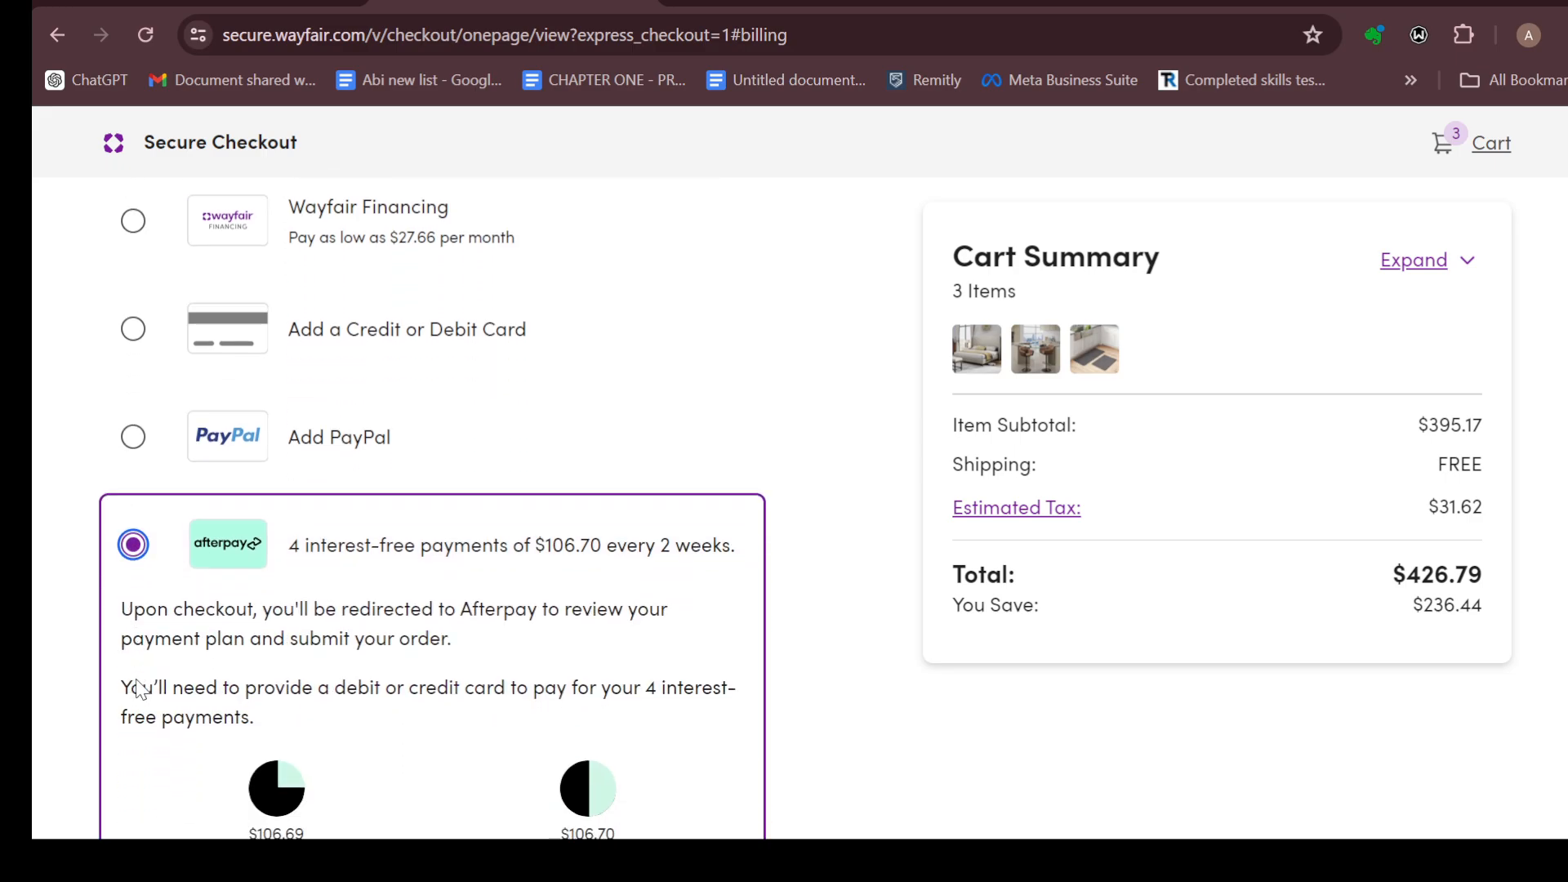
# Continue past the Afterpay installment details to the order review step.
pyautogui.scroll(-3)
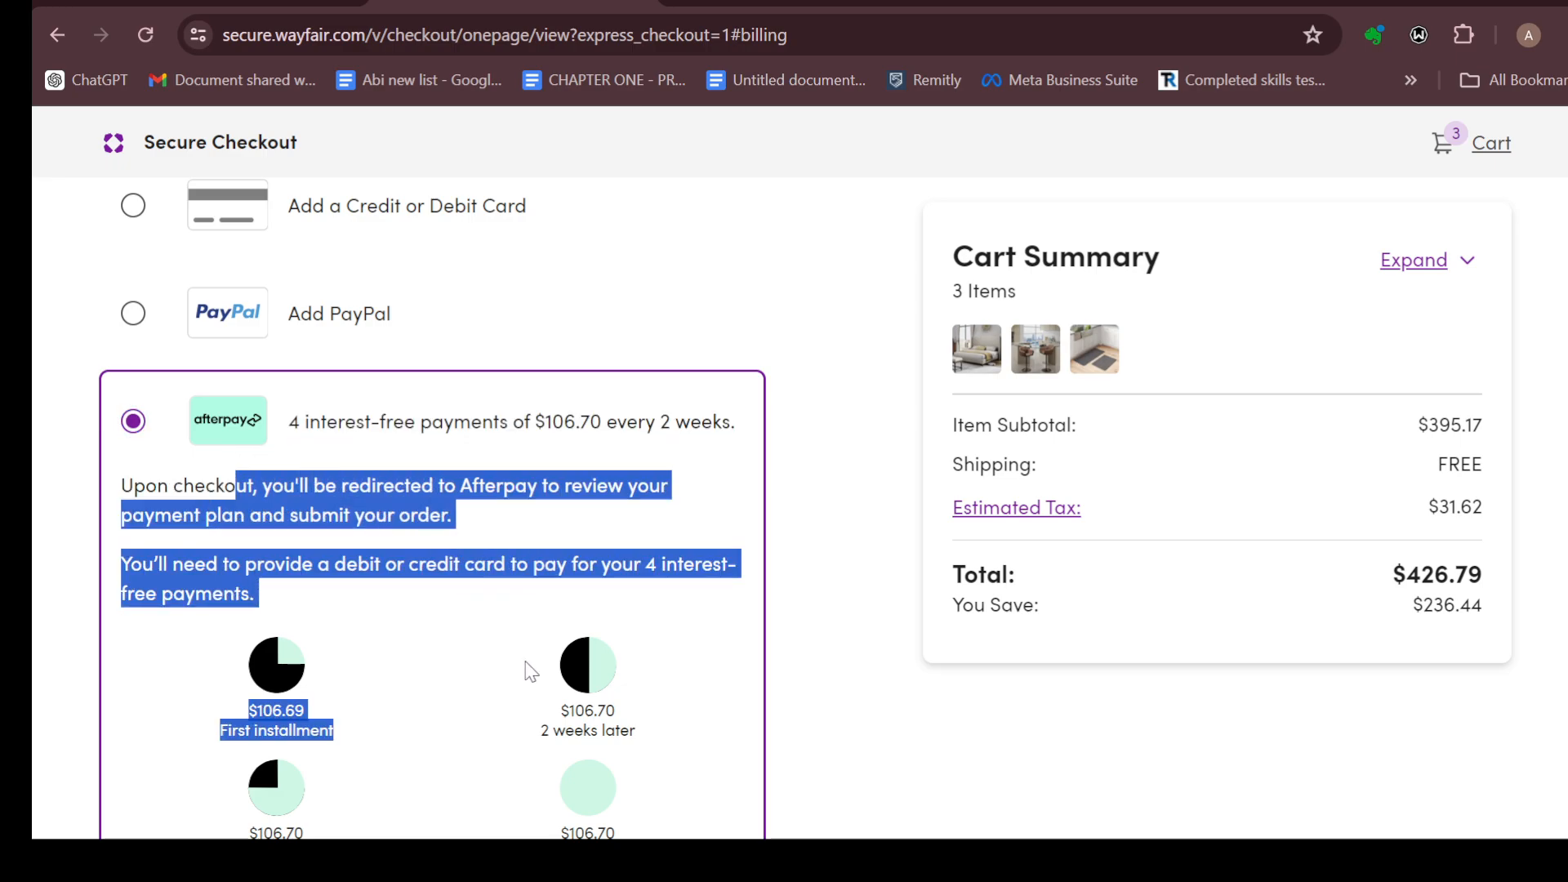
pyautogui.moveTo(537, 687)
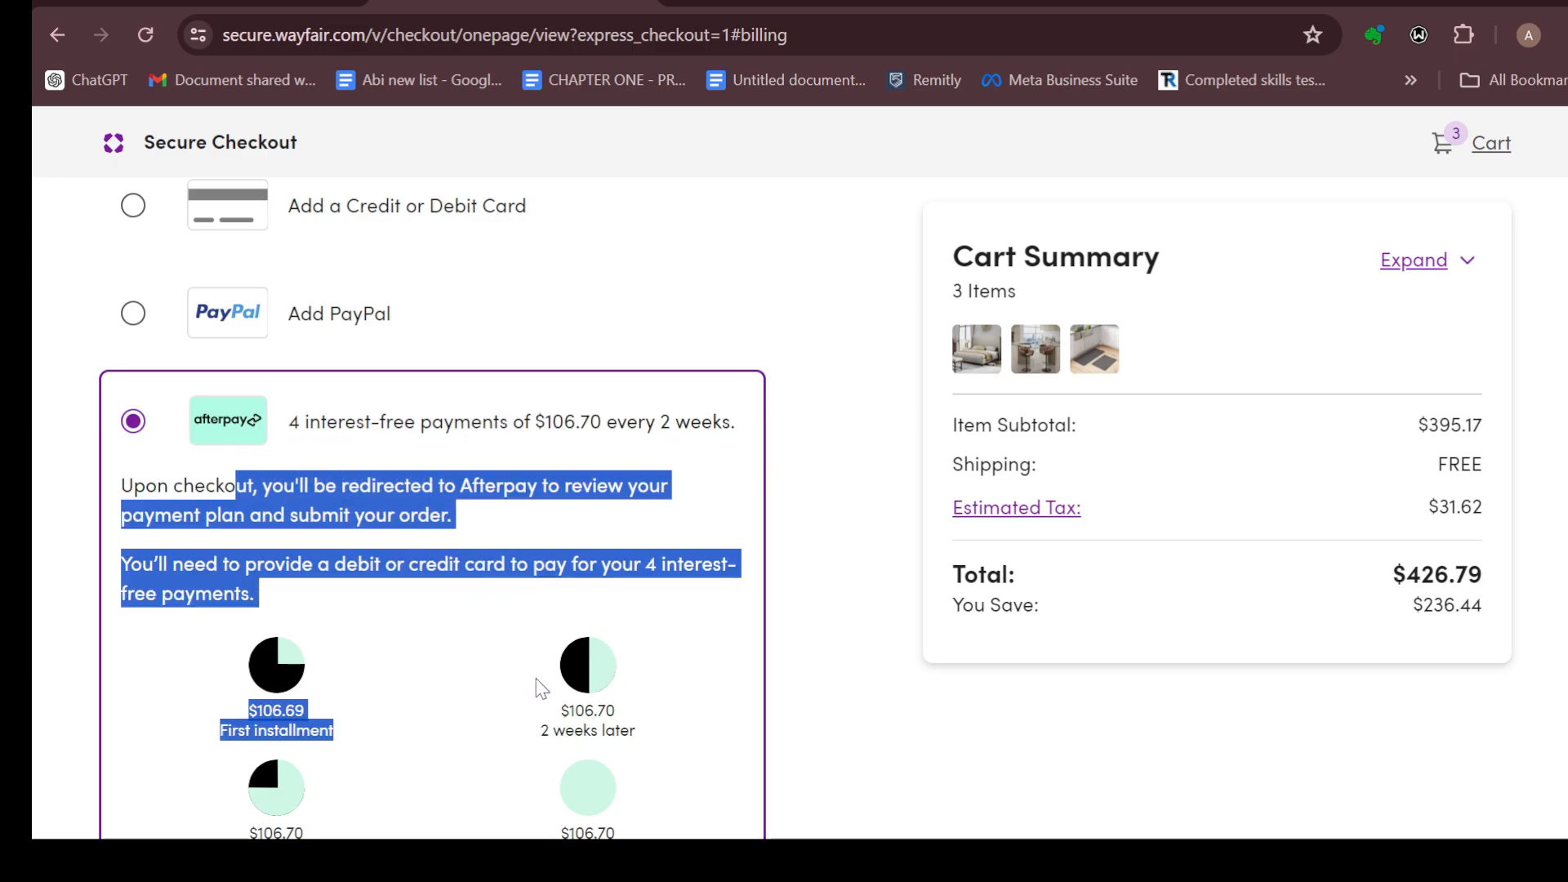
pyautogui.scroll(-3)
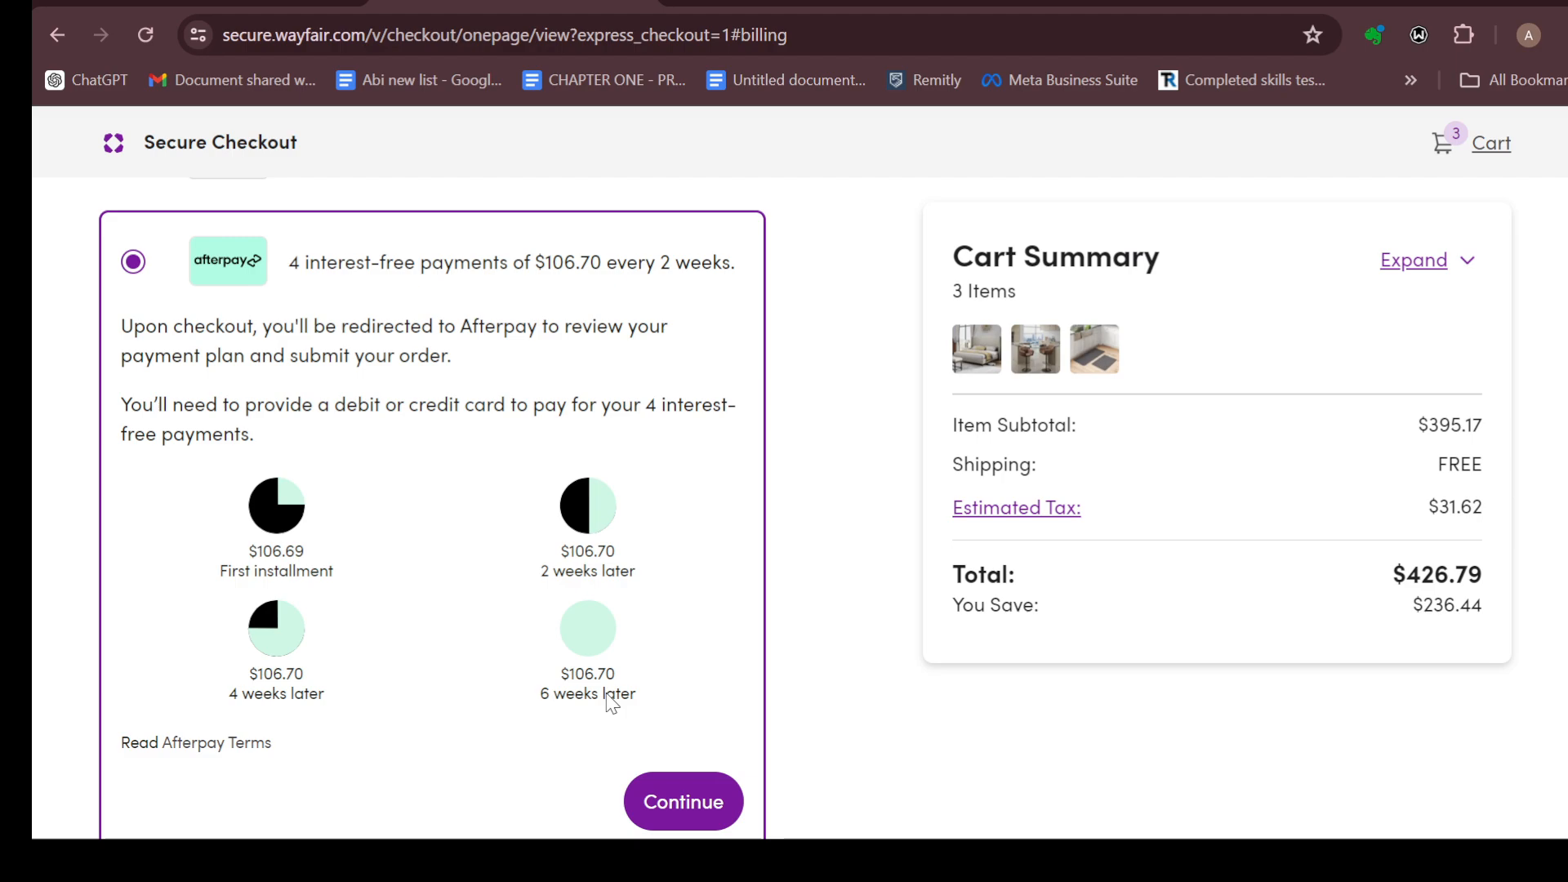
pyautogui.scroll(-3)
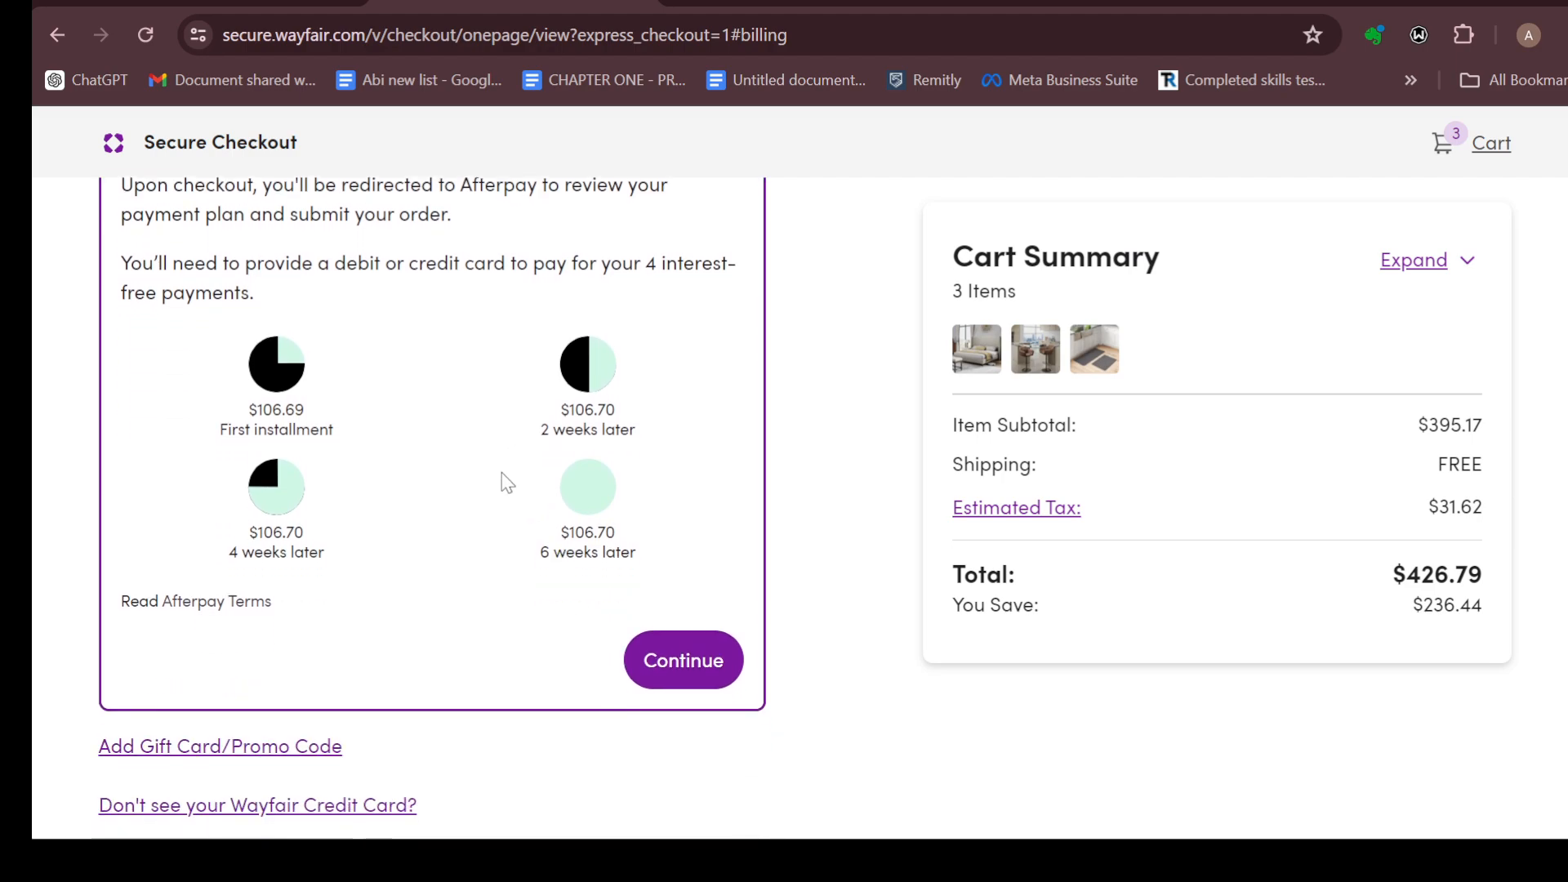
pyautogui.scroll(3)
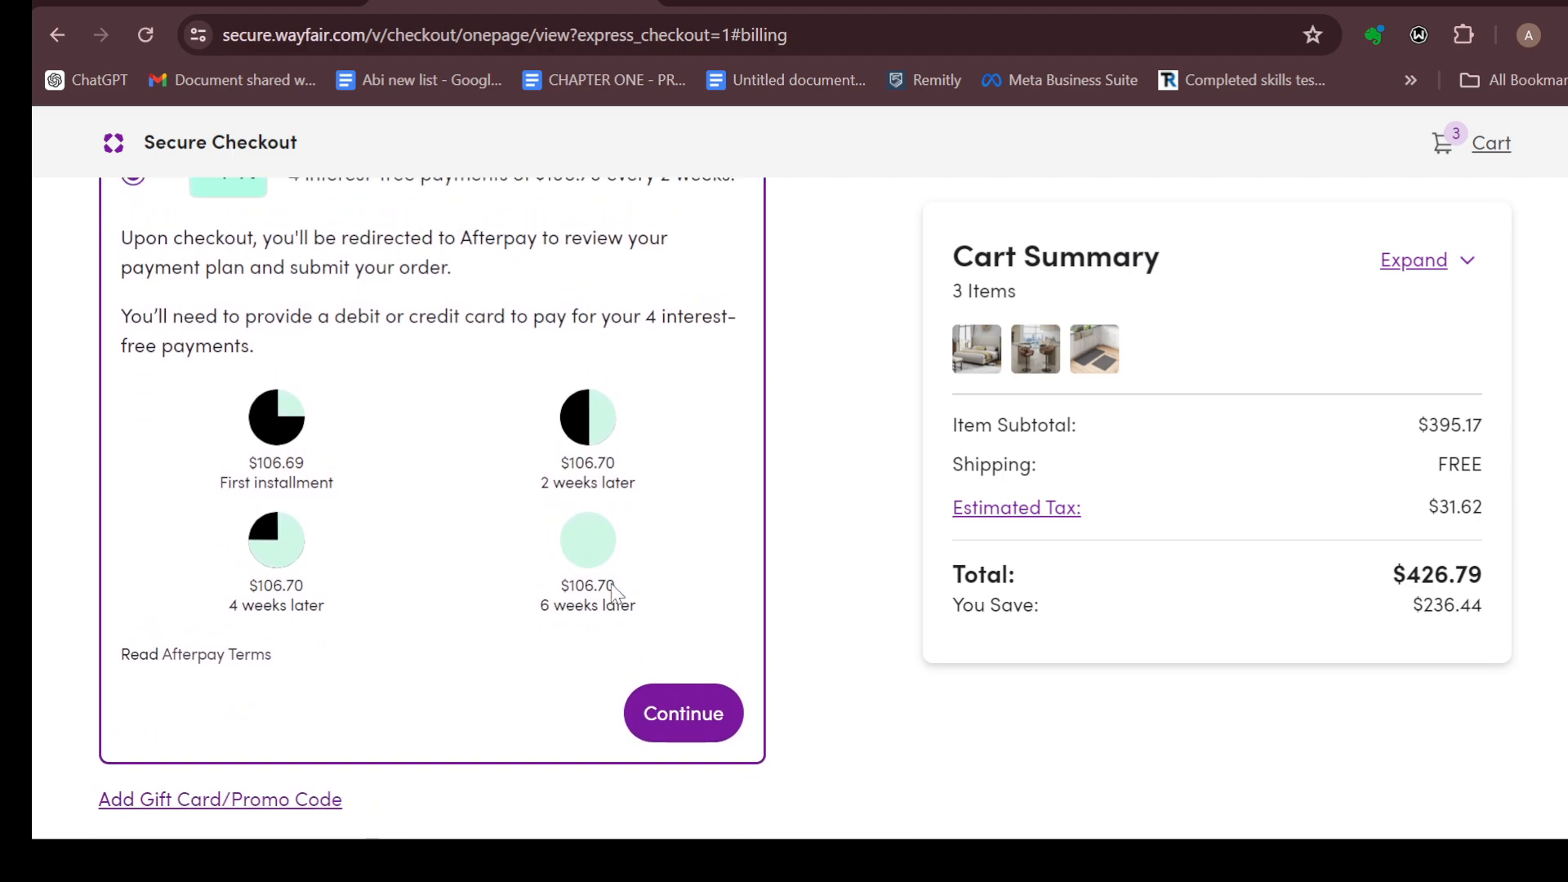
pyautogui.click(683, 714)
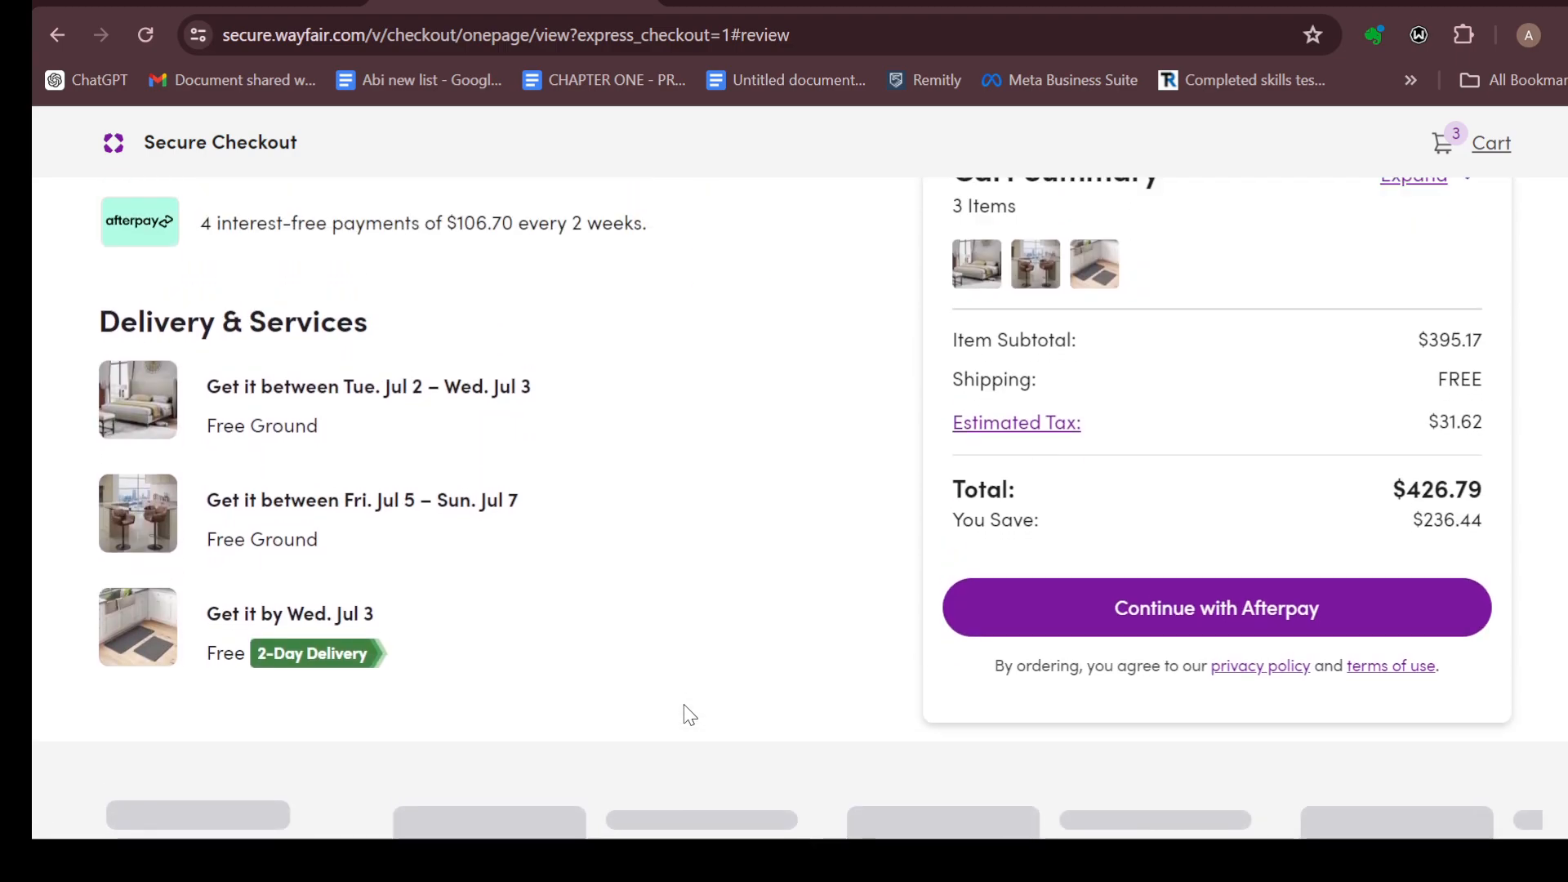
# Choose Continue with Afterpay to hand the $426.79 order off to Afterpay.
pyautogui.scroll(-3)
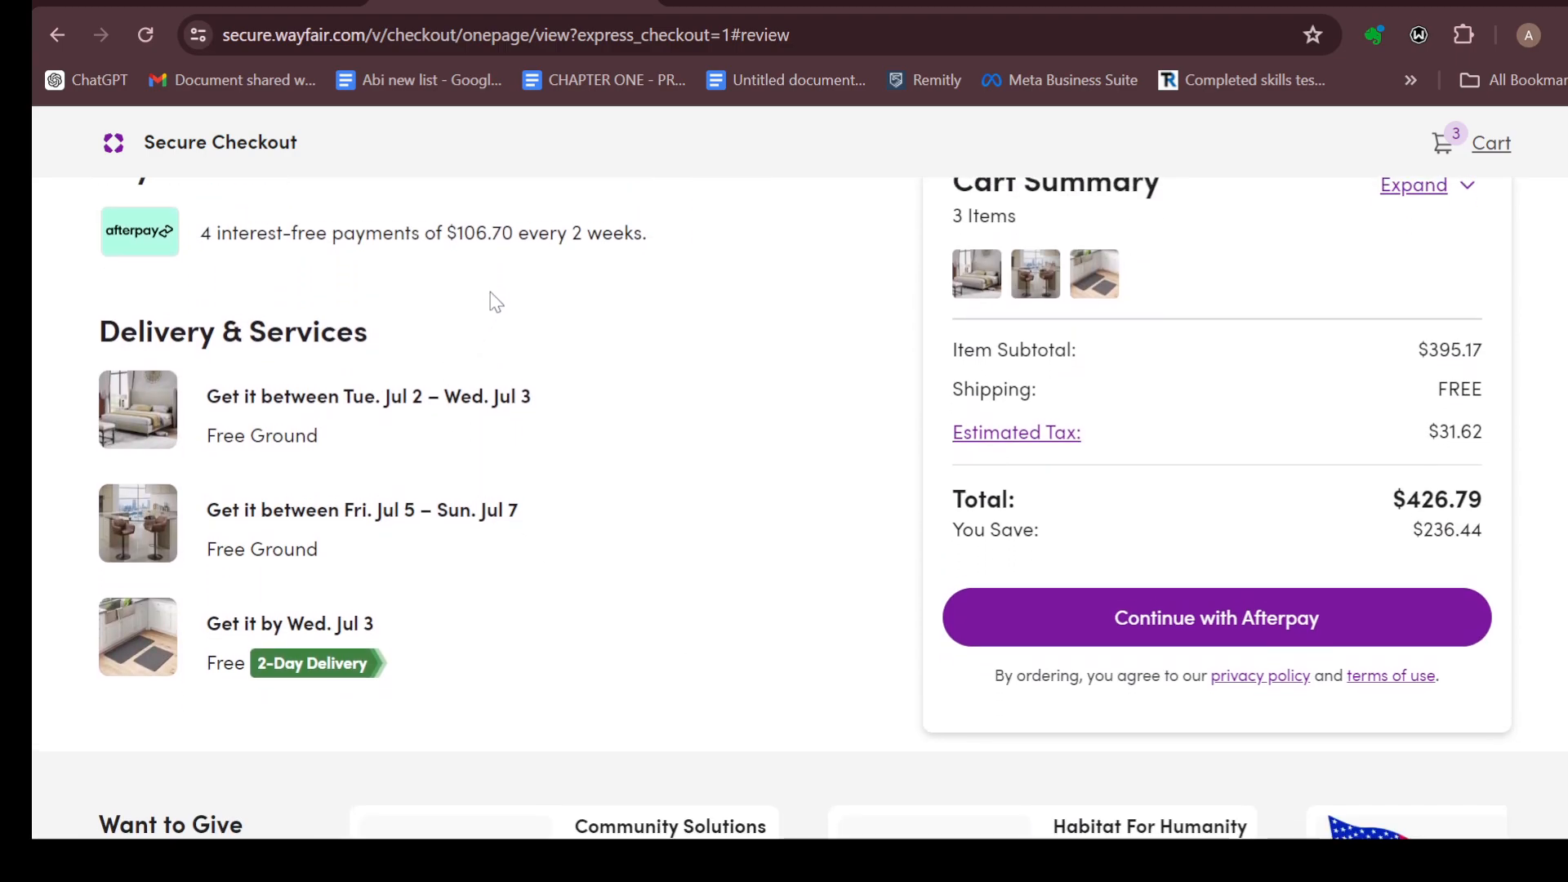
pyautogui.moveTo(600, 644)
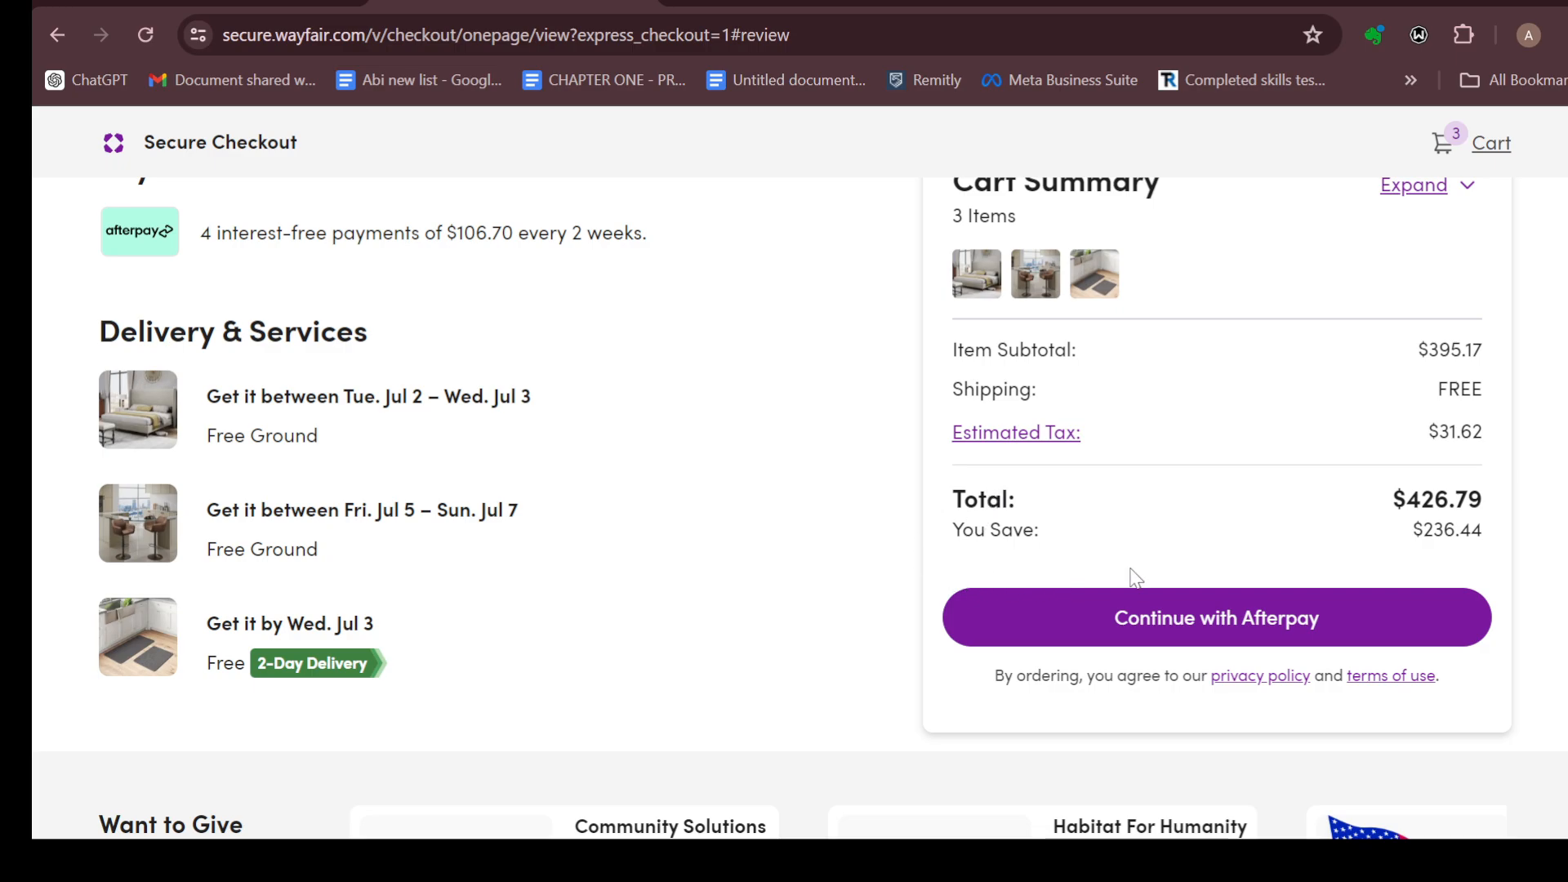
pyautogui.click(1216, 618)
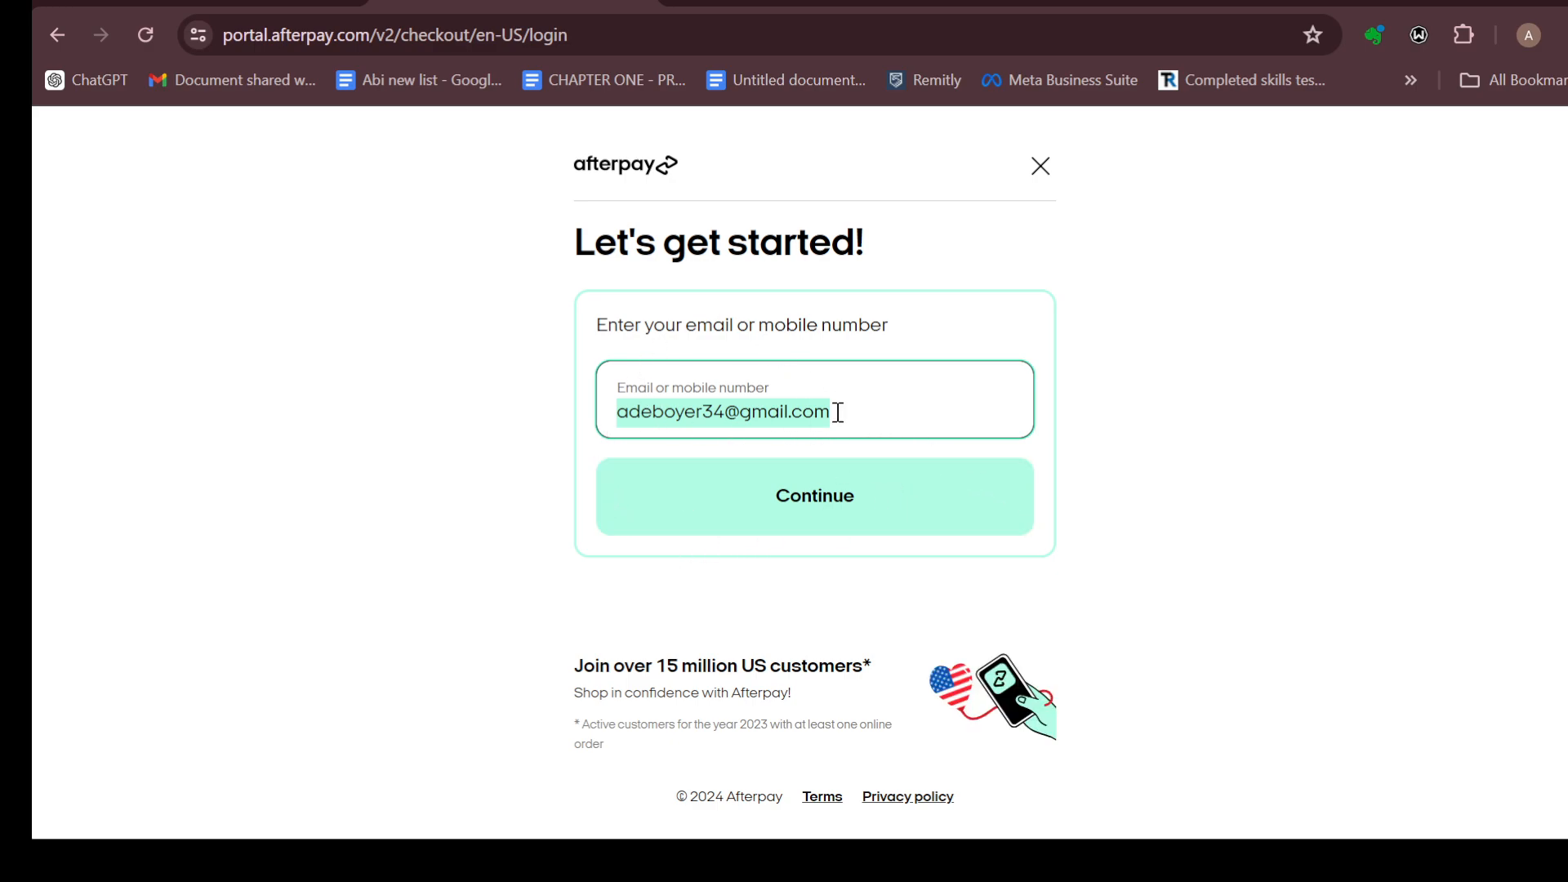
pyautogui.moveTo(443, 366)
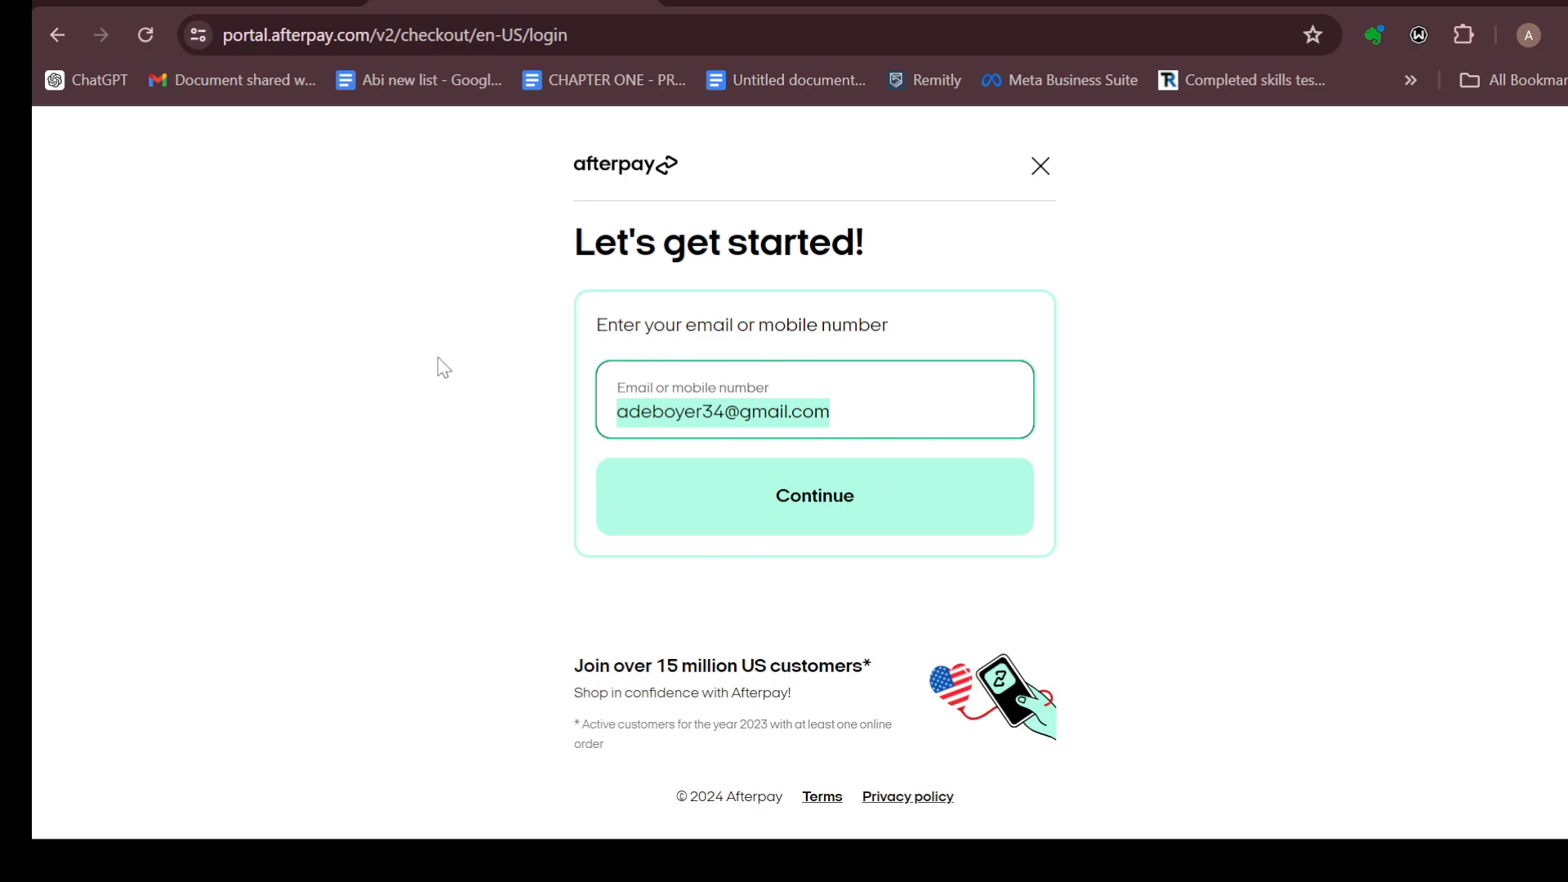
# Navigate back from the Afterpay sign-in page with the email still entered.
pyautogui.click(57, 35)
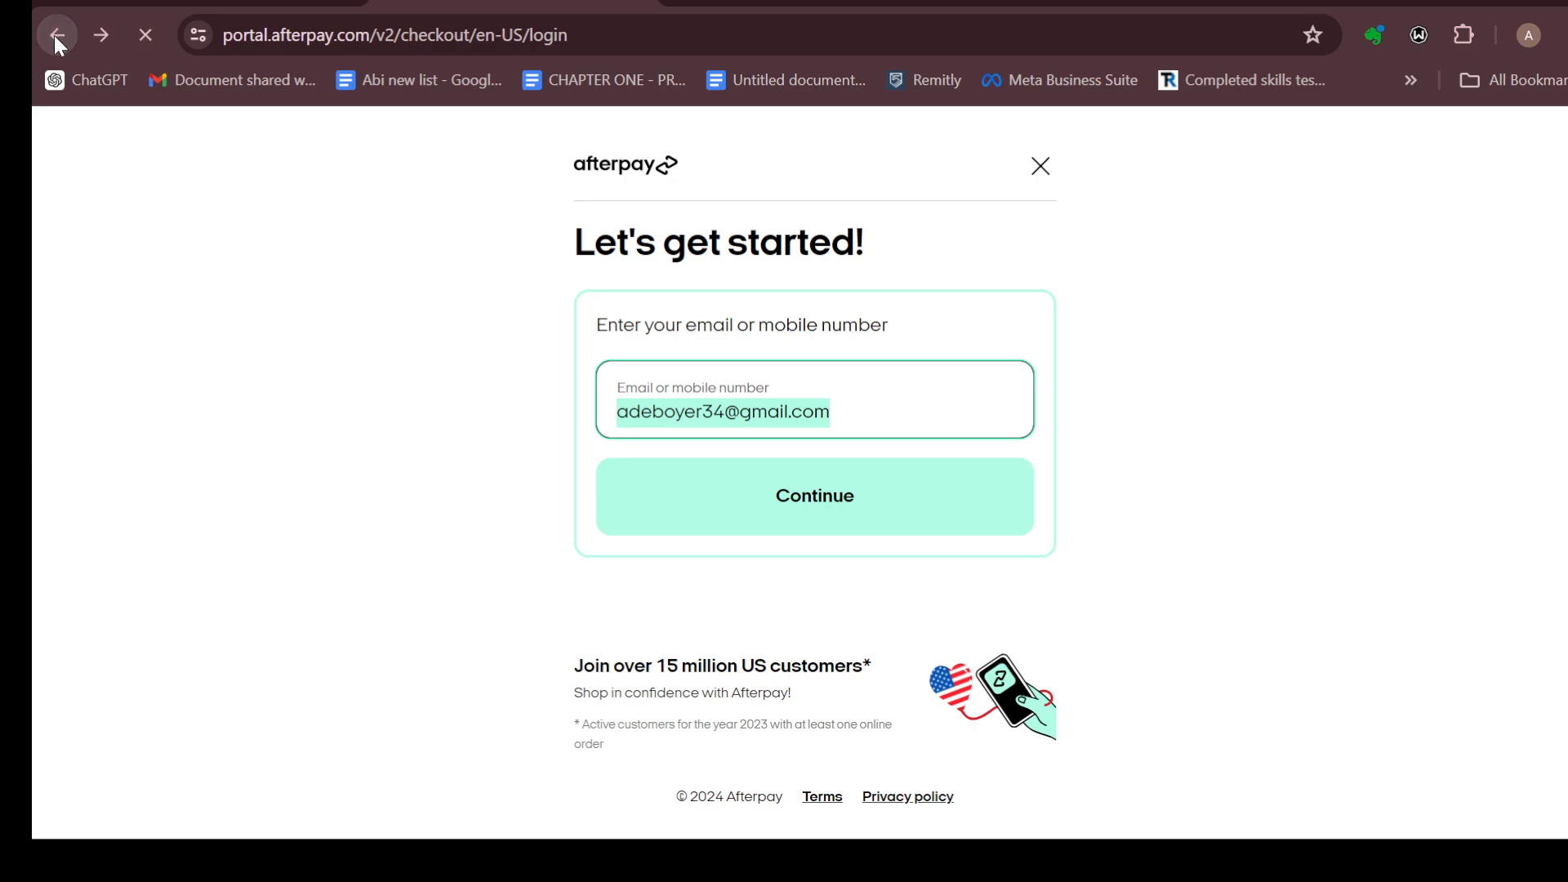